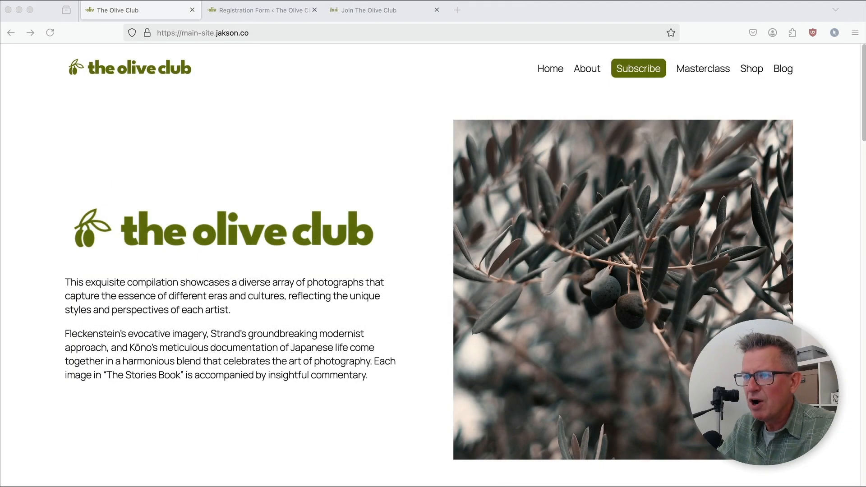
mouse_move(379, 457)
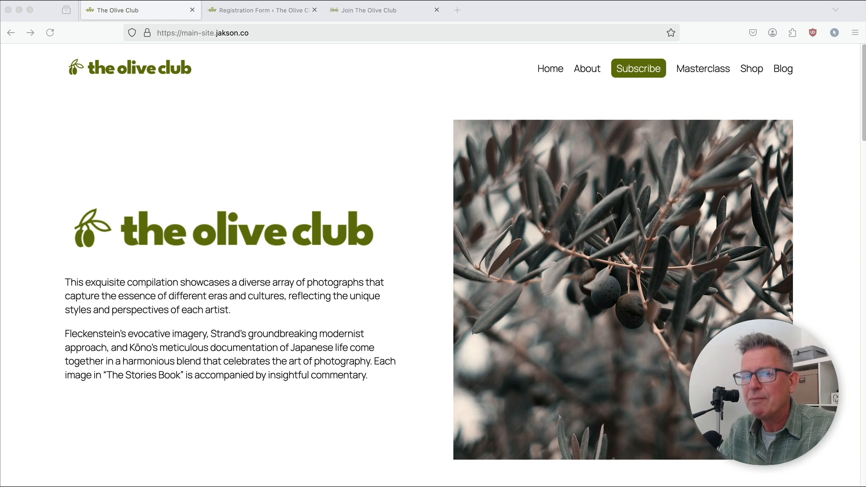
mouse_move(254, 379)
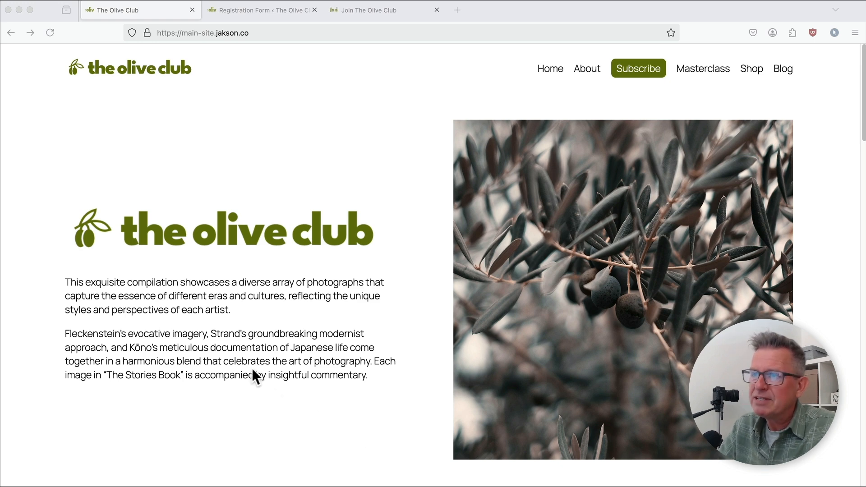
Step: Compare both sites' addresses, then open The Olive Club's Subscribe sign-up page
click(202, 32)
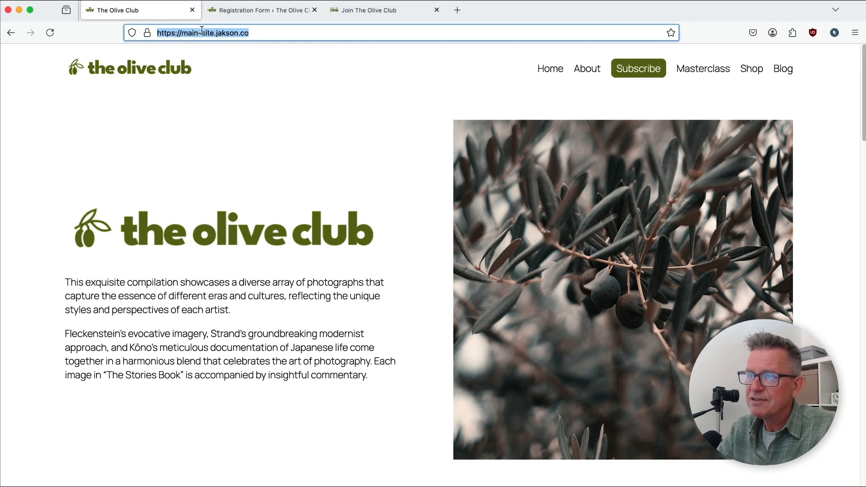
mouse_move(212, 63)
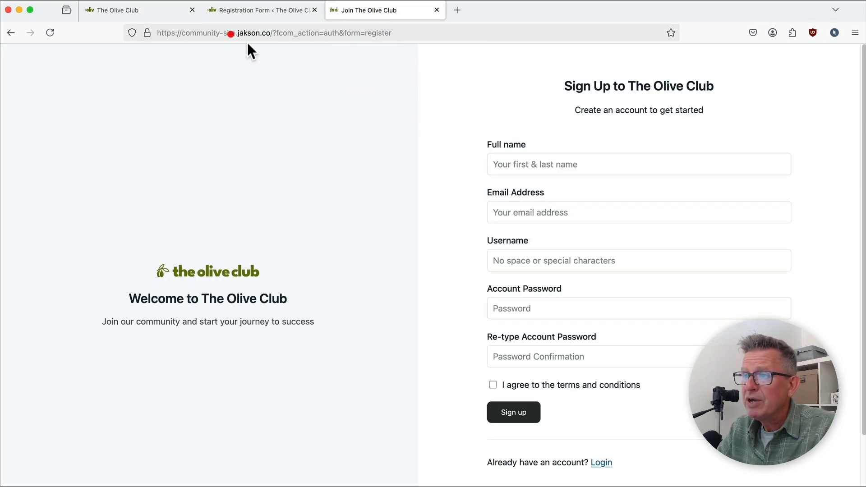
click(271, 33)
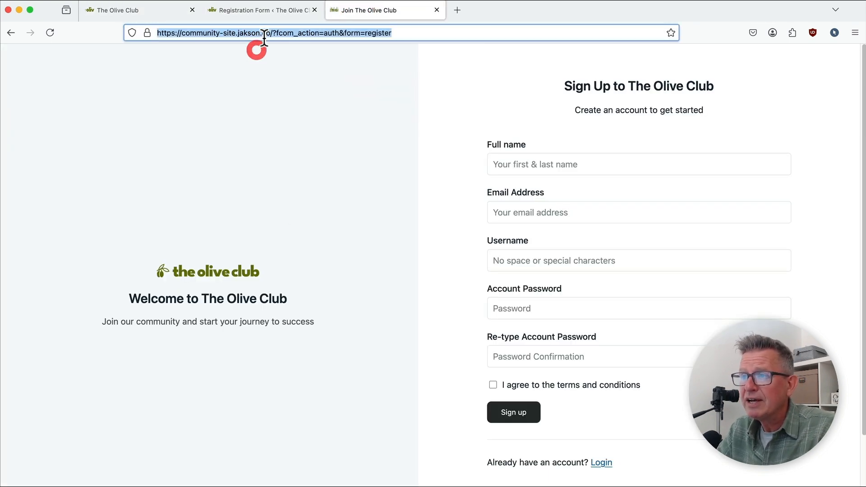
click(140, 10)
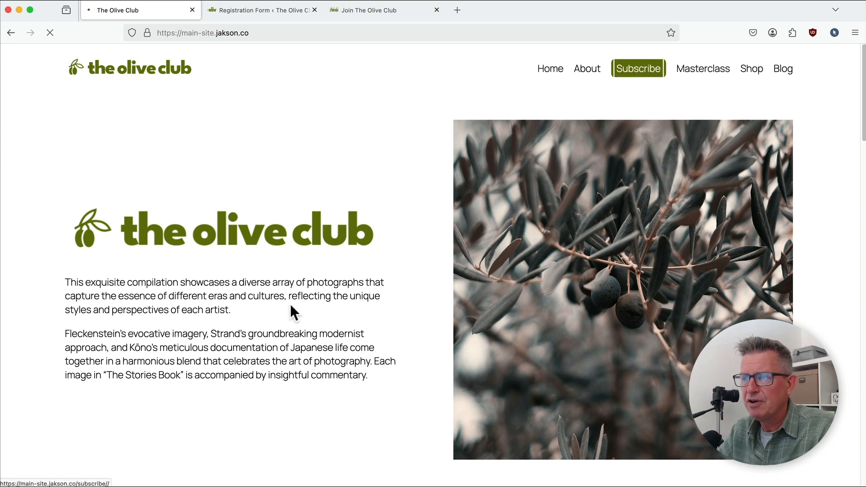
click(638, 68)
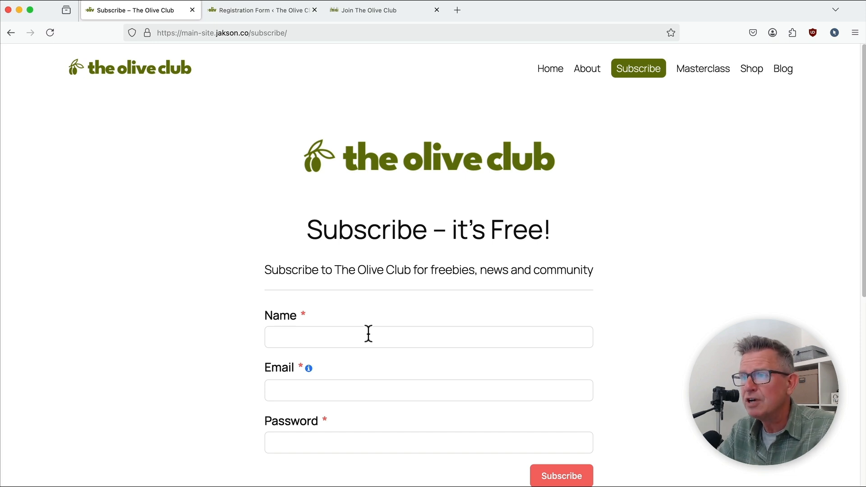
mouse_move(382, 292)
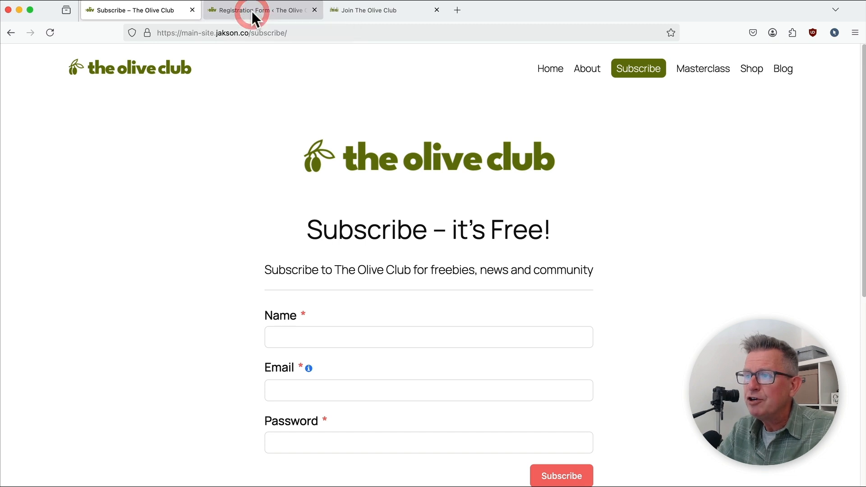
Step: Show the default wp-login.php registration form asking only for username and email
click(263, 10)
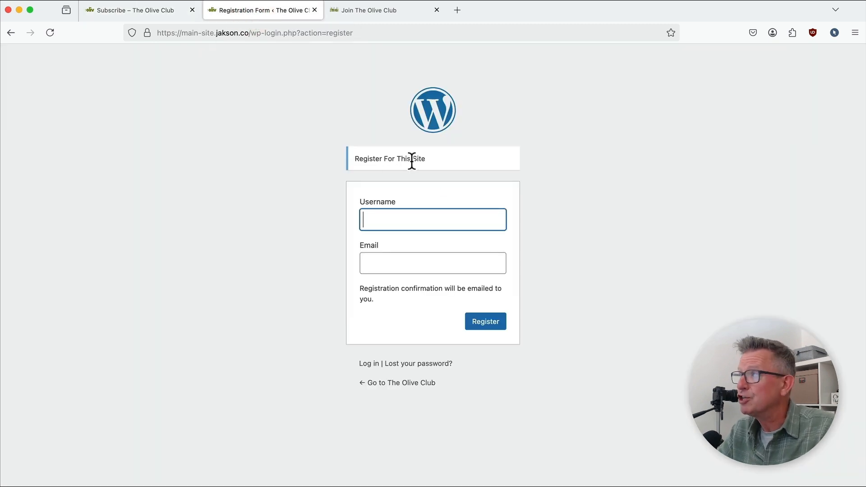
mouse_move(389, 364)
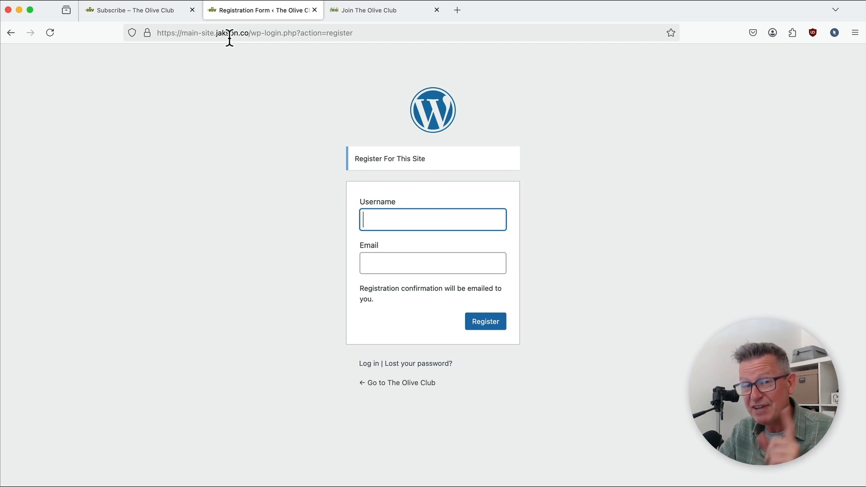
Step: Submit a test subscription with name, email and password, declining Firefox's save-password prompt
click(140, 10)
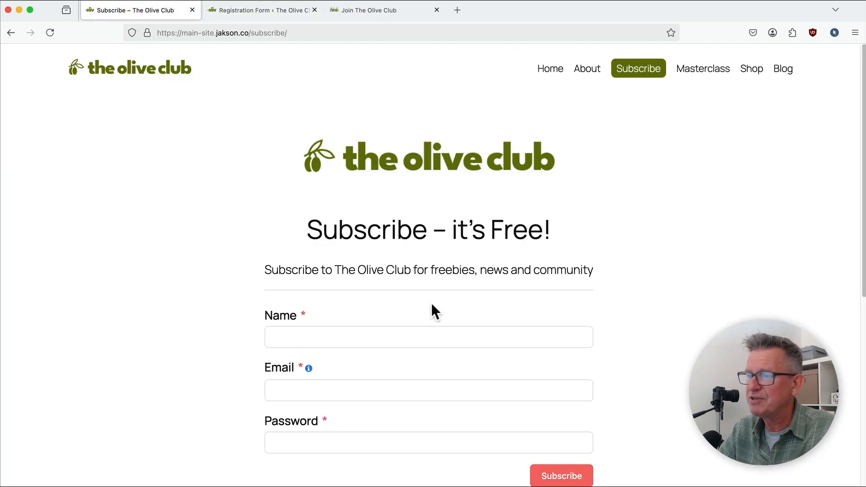
text(chris@t)
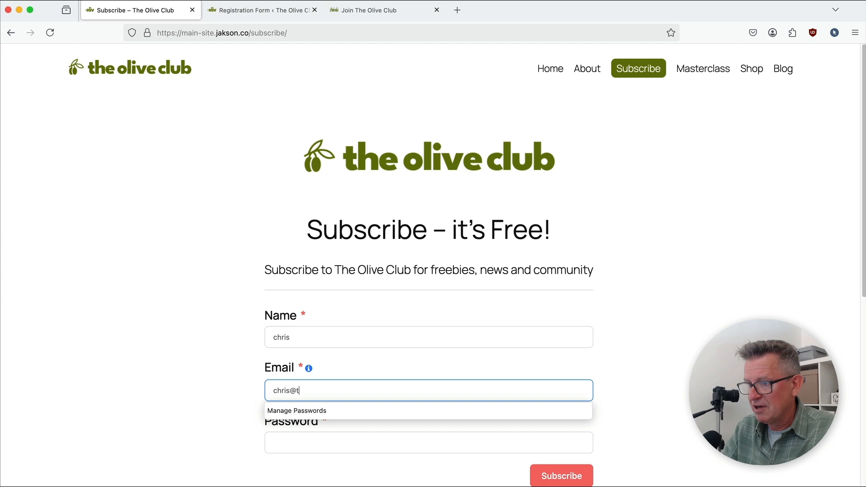
text(est.com)
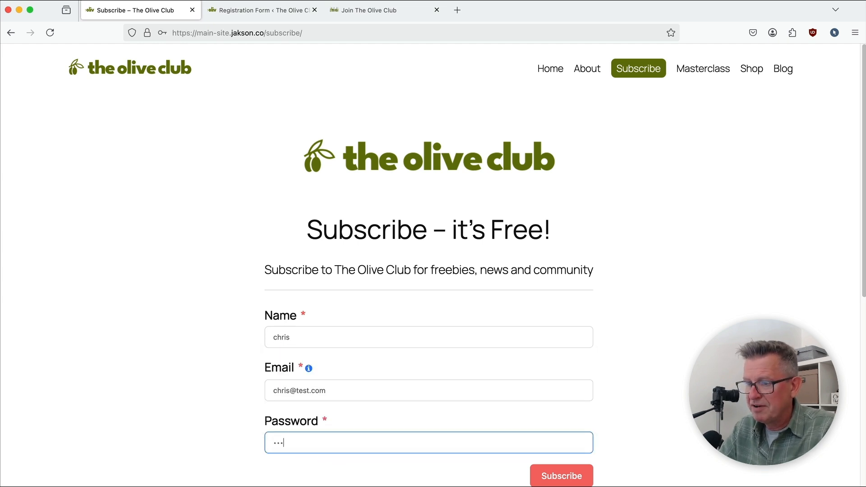
click(561, 475)
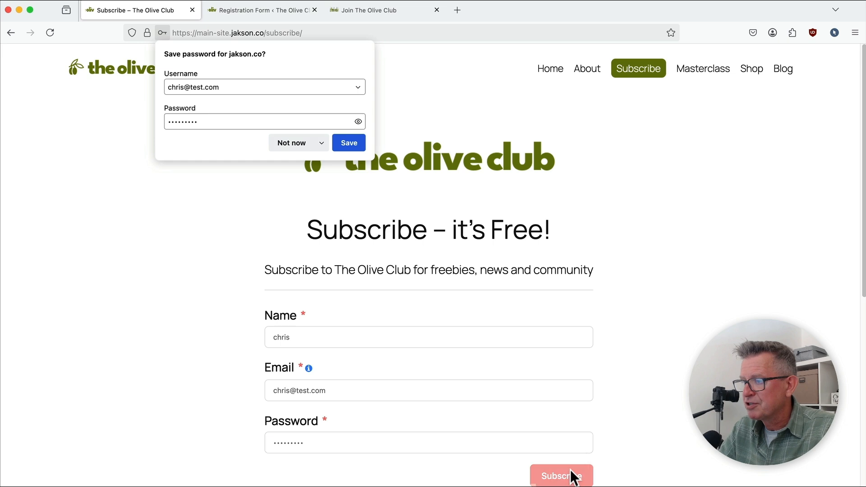
click(561, 477)
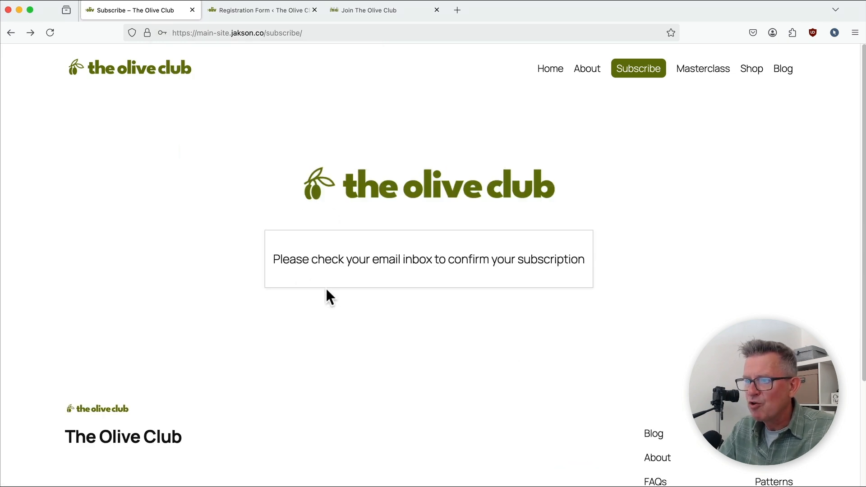
mouse_move(455, 274)
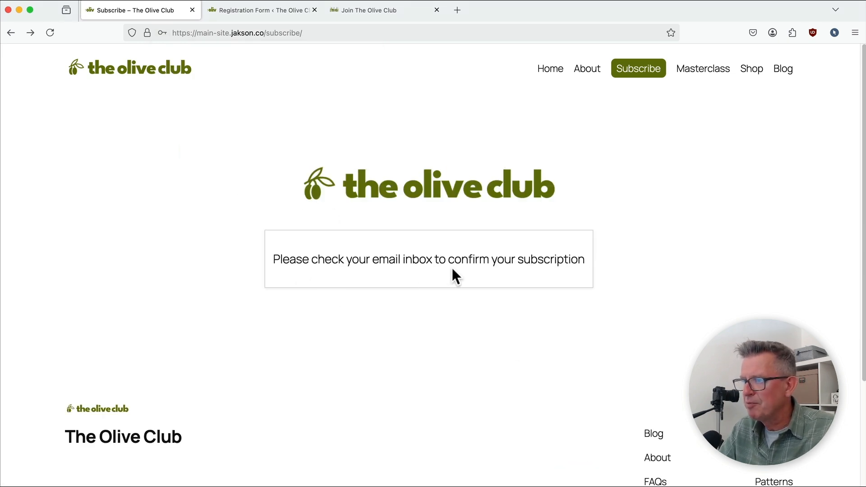
mouse_move(489, 222)
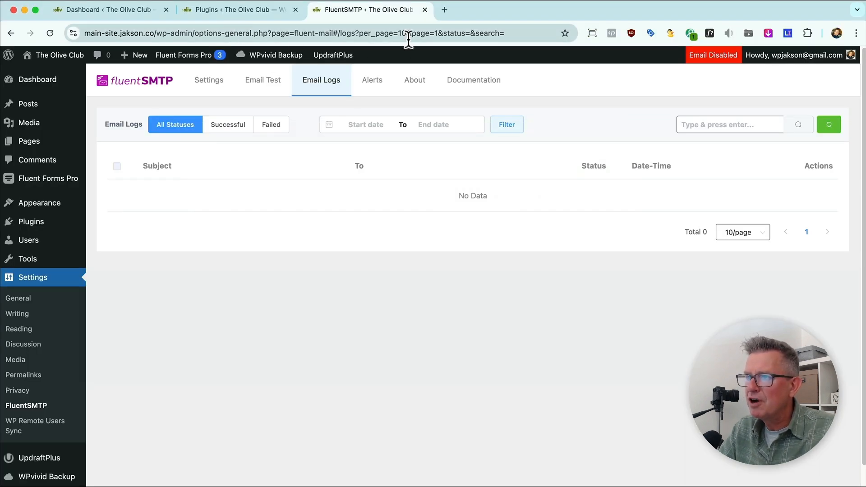
mouse_move(465, 173)
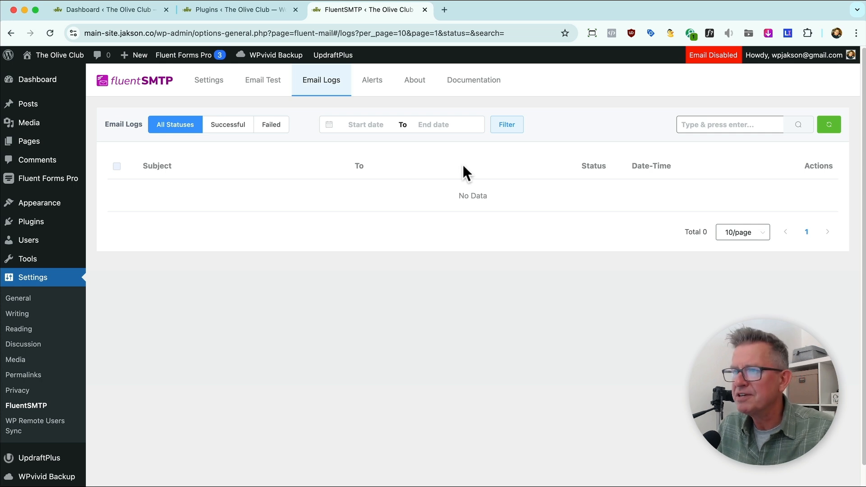
Step: Refresh FluentSMTP Email Logs and copy the confirmation email's Confirm Submission link
click(50, 33)
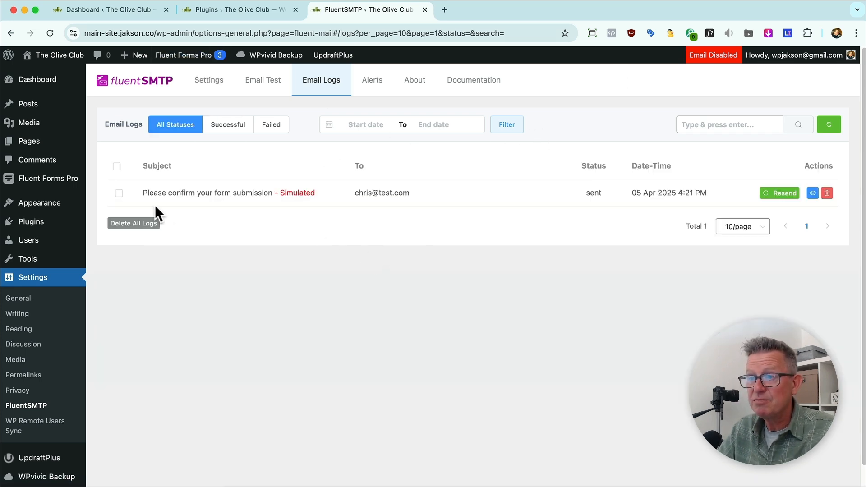
mouse_move(386, 192)
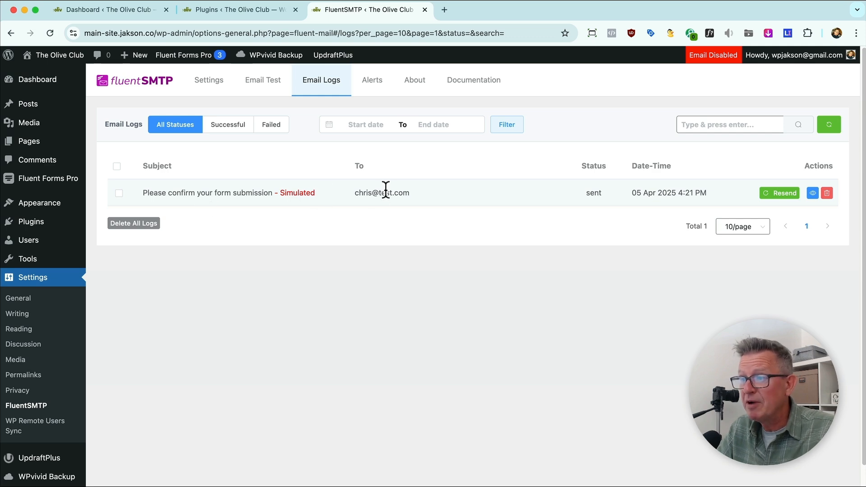
click(813, 193)
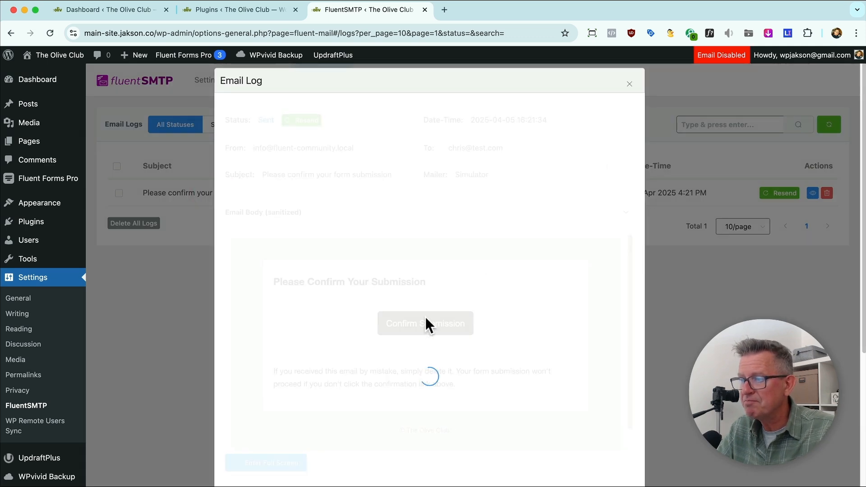
right_click(426, 323)
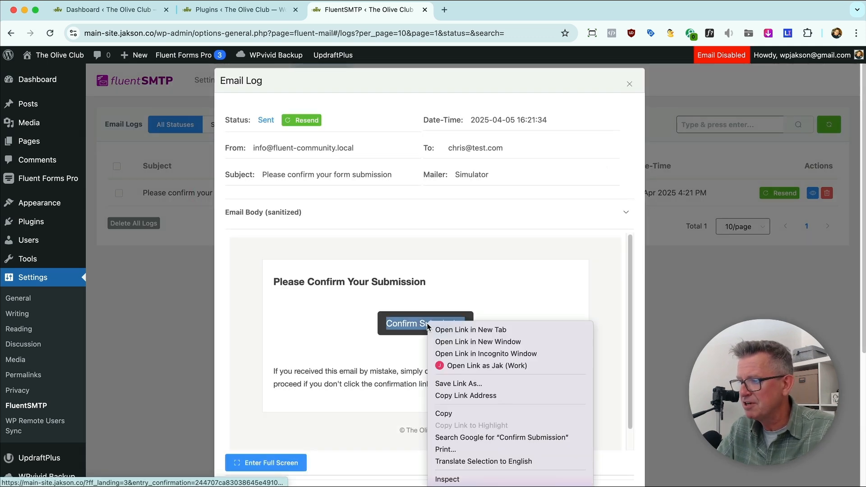
click(465, 396)
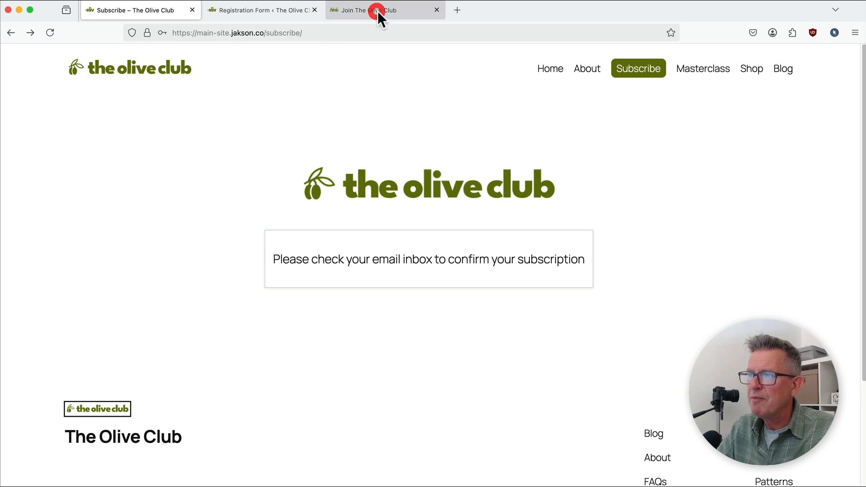
Step: Open the copied confirmation link to reach Thanks for Subscribing, then reopen the logged email
click(376, 10)
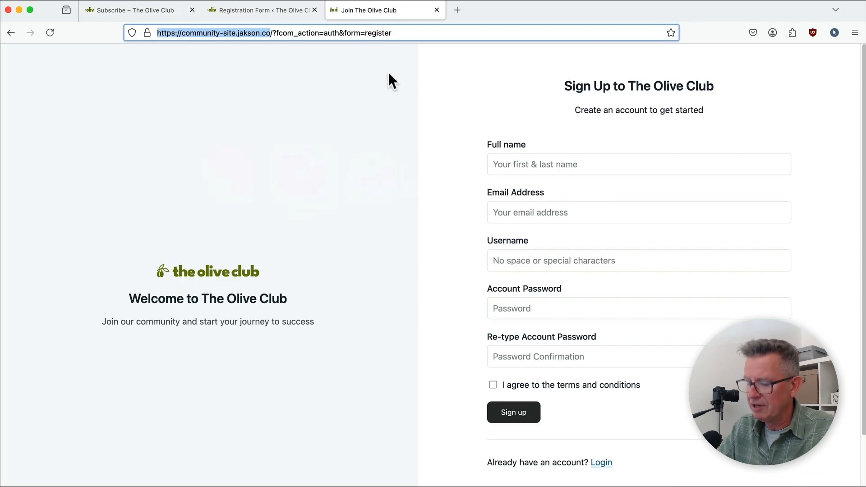
mouse_move(603, 164)
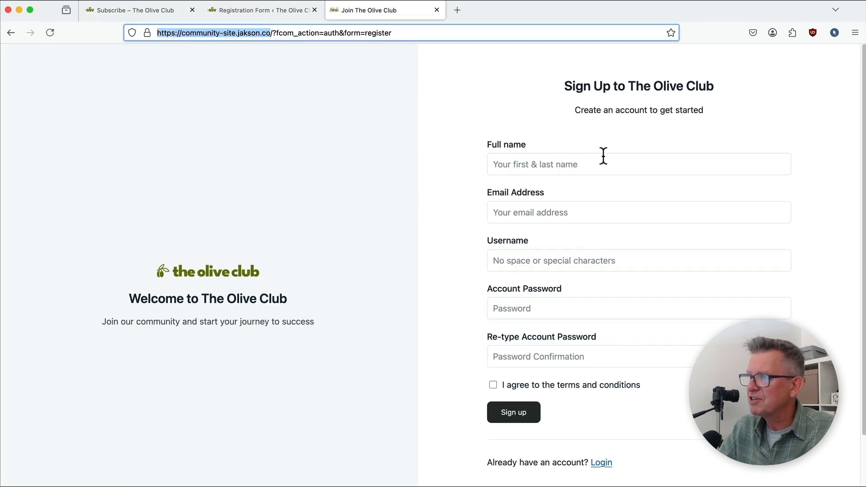
click(601, 463)
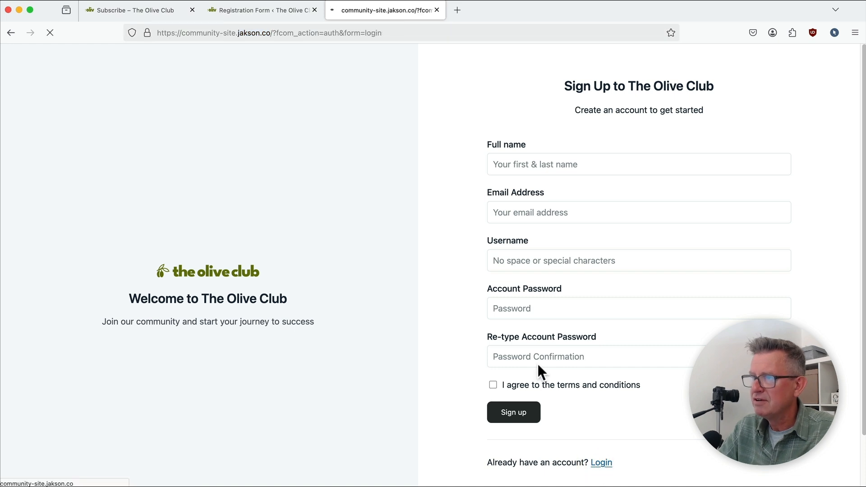
click(601, 462)
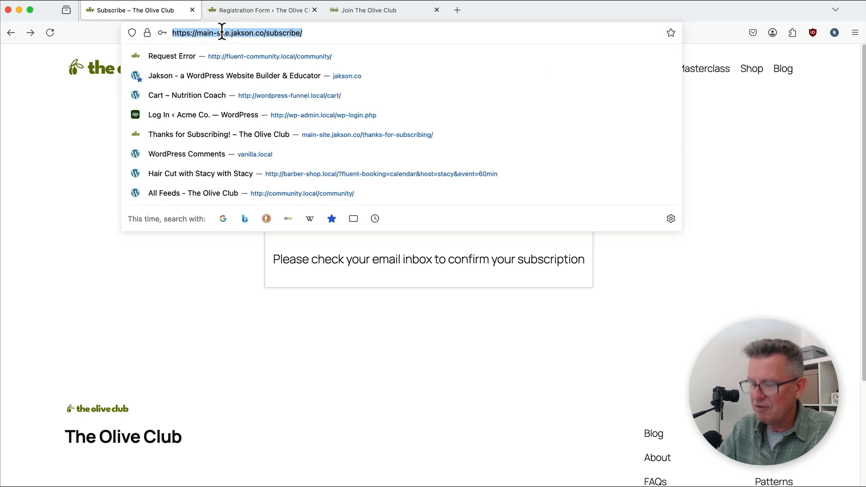
key(Return)
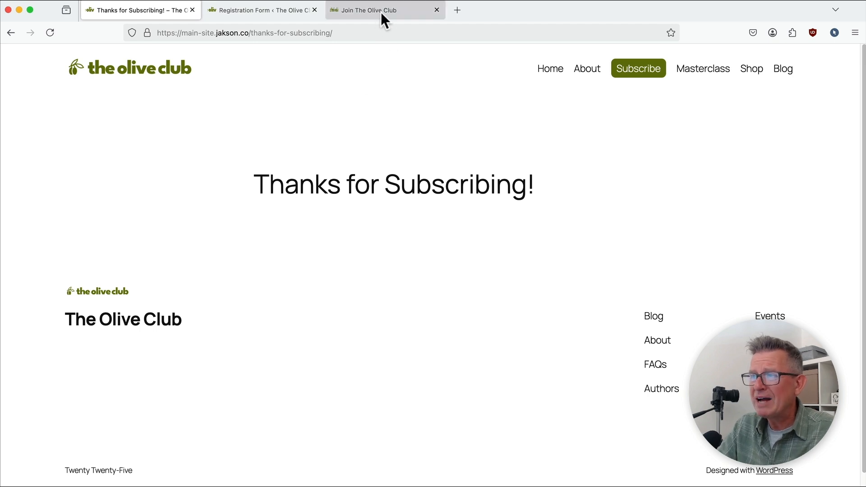
click(369, 10)
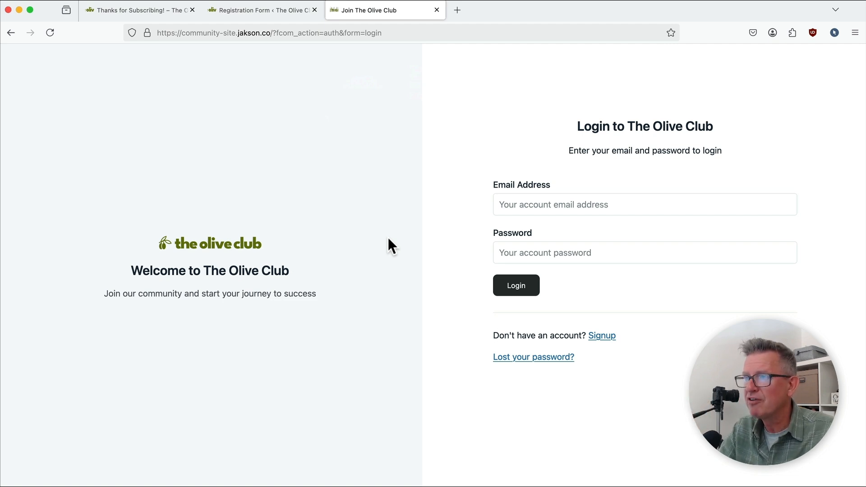
click(515, 286)
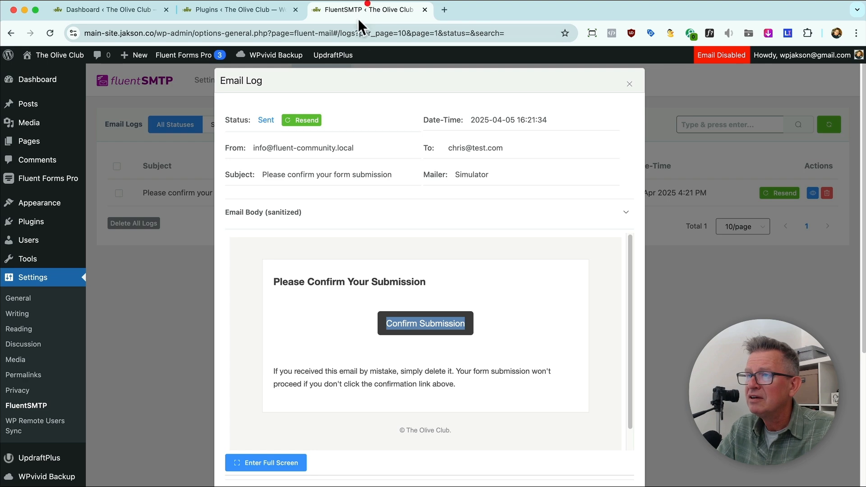
Step: Close the email preview, filter community-site Users by Subscriber and open chris's Edit User profile
click(629, 84)
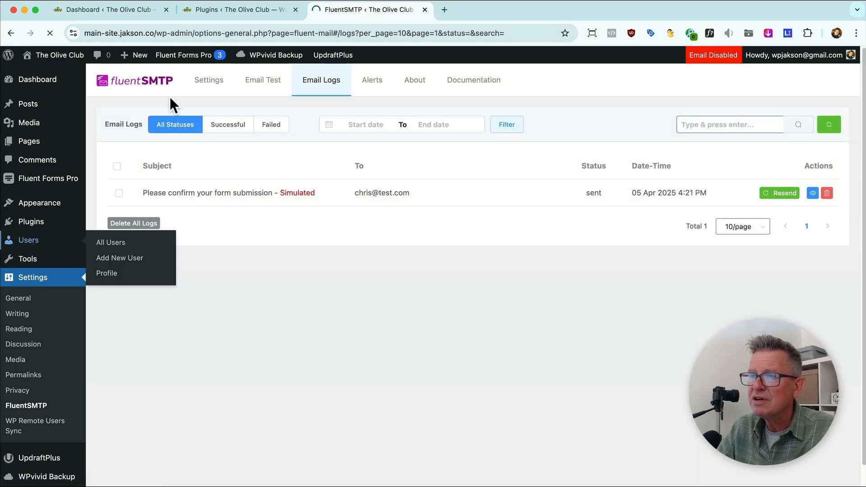
click(111, 242)
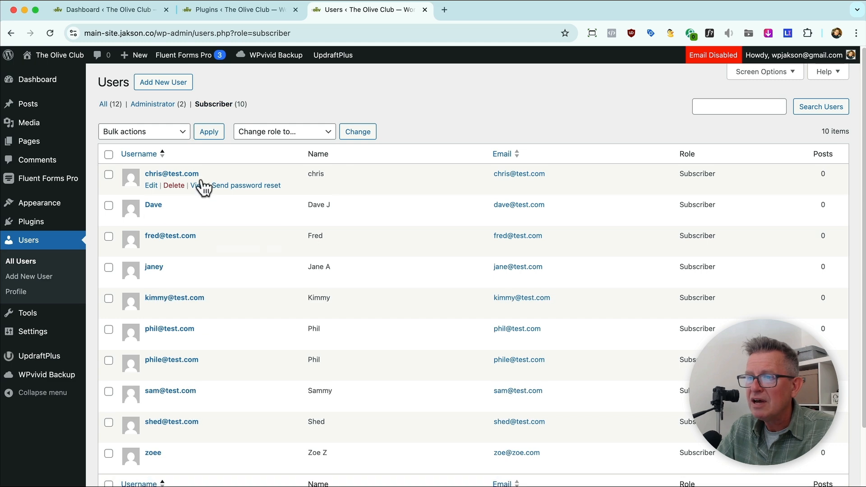
click(425, 9)
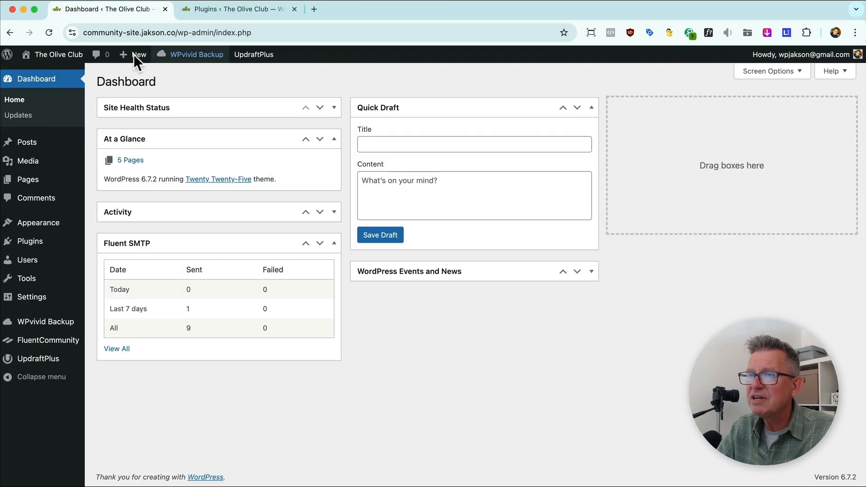
mouse_move(53, 304)
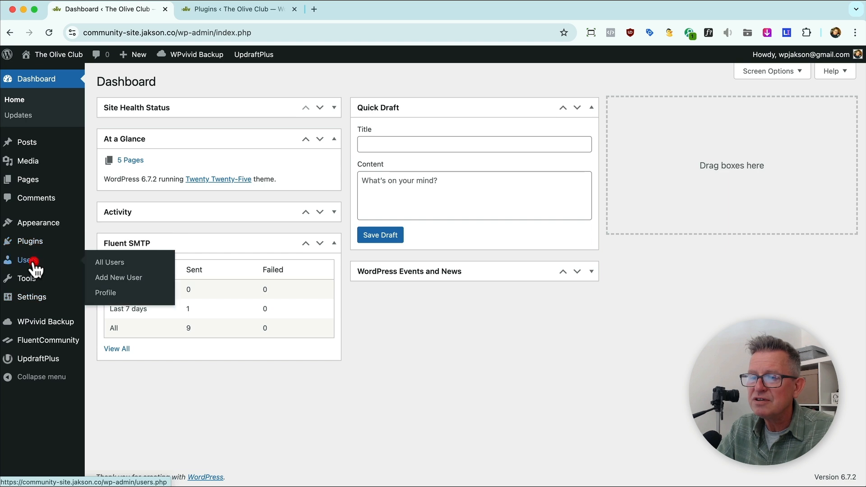
click(109, 262)
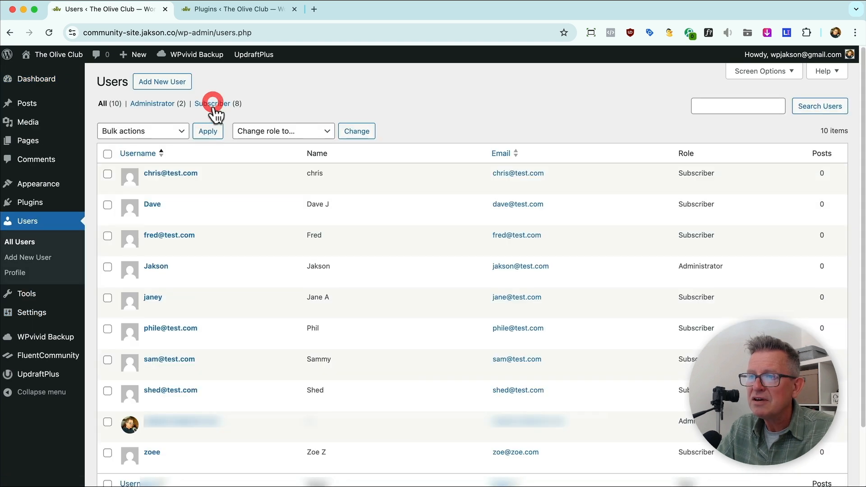
click(213, 104)
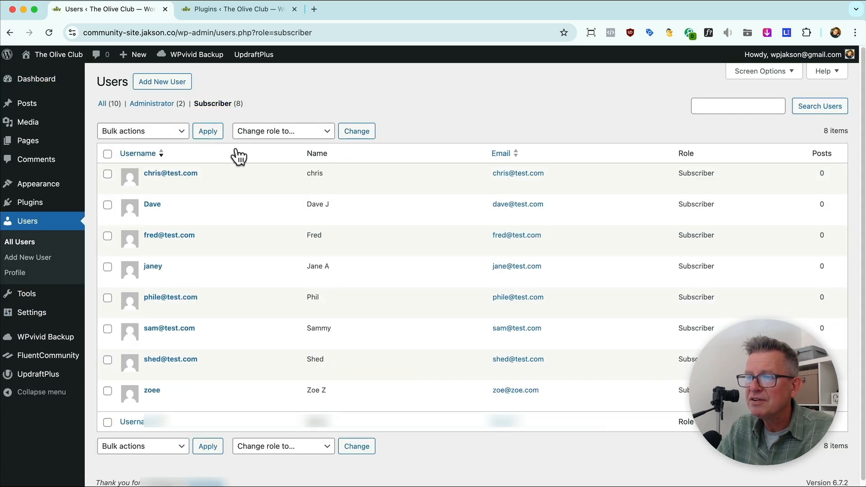
mouse_move(171, 173)
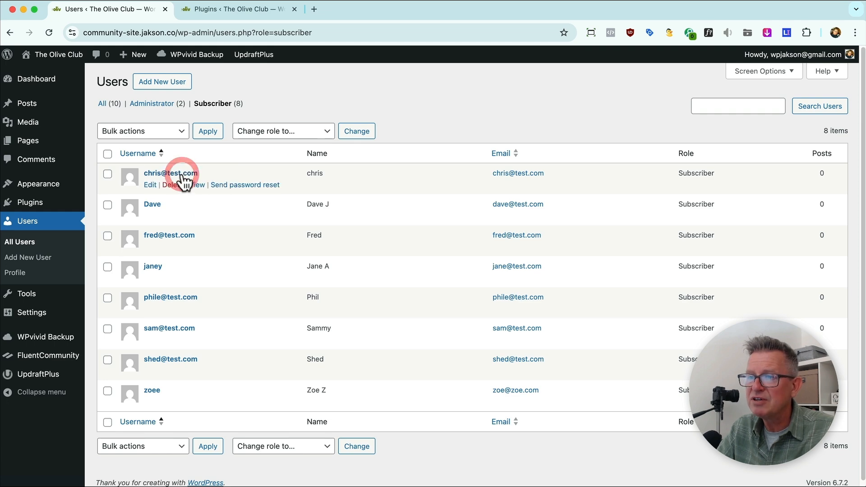
click(170, 173)
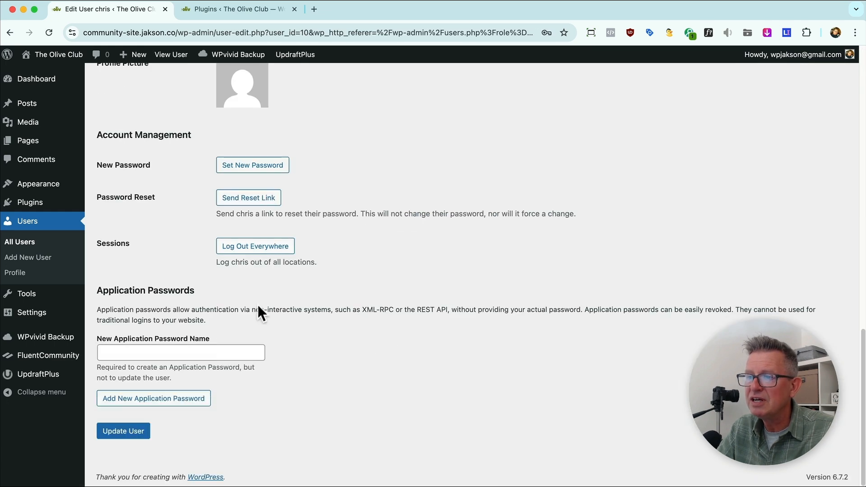
mouse_move(359, 296)
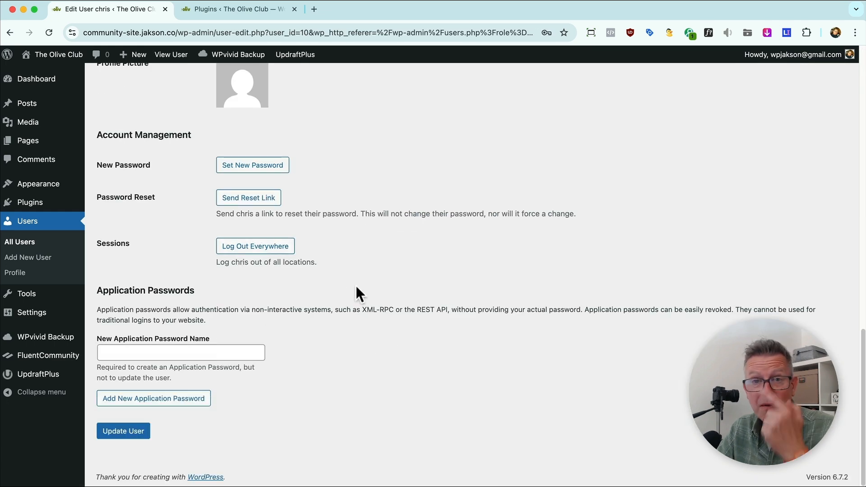
scroll(up, 3)
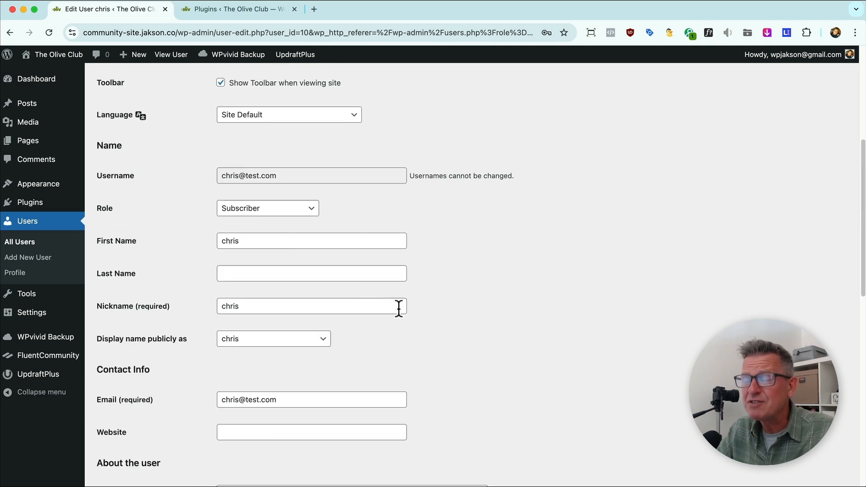
scroll(up, 3)
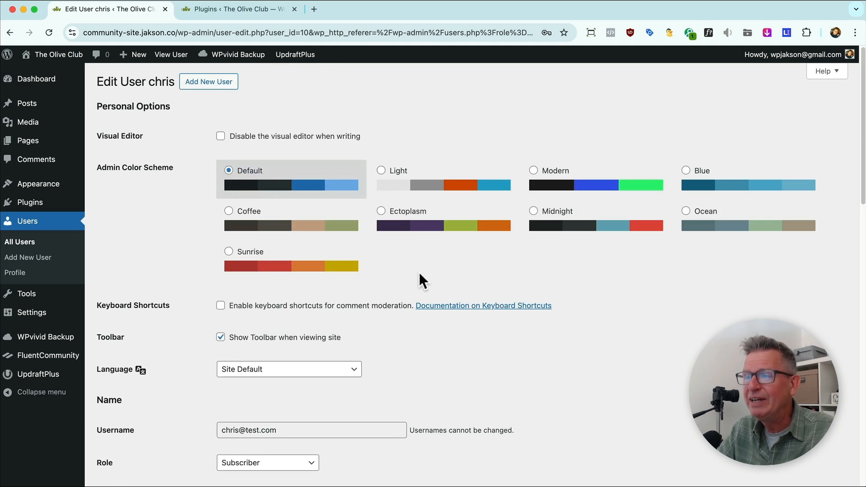
mouse_move(52, 100)
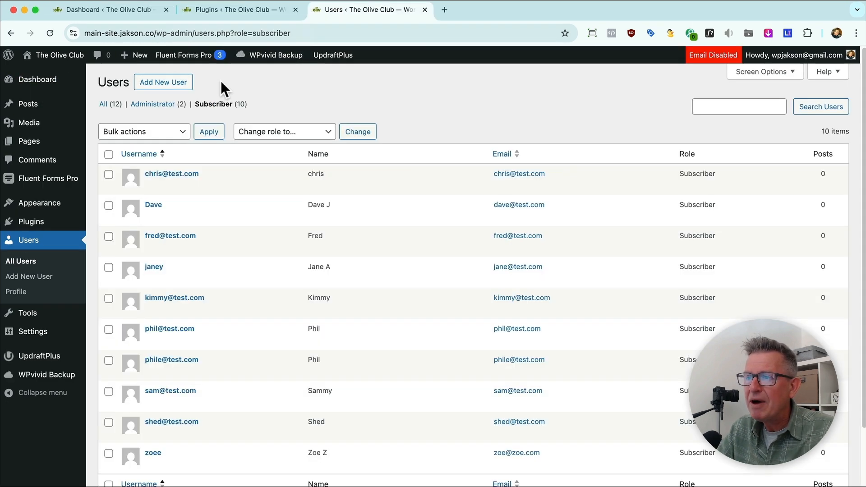
Step: View the details of the active WP Remote Users Sync plugin found by searching 'sync'
click(232, 10)
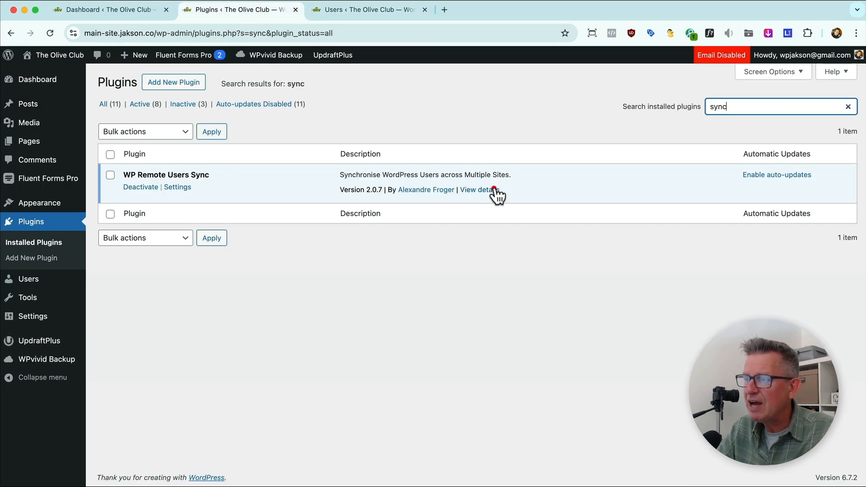
click(477, 189)
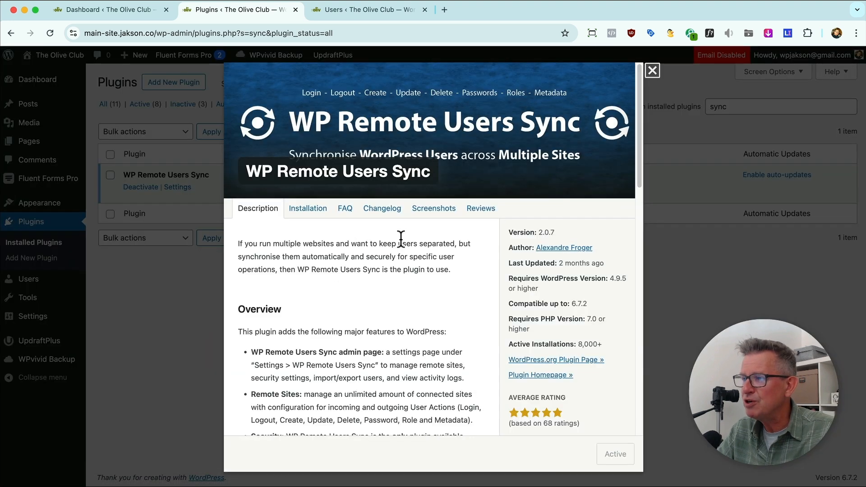
mouse_move(578, 281)
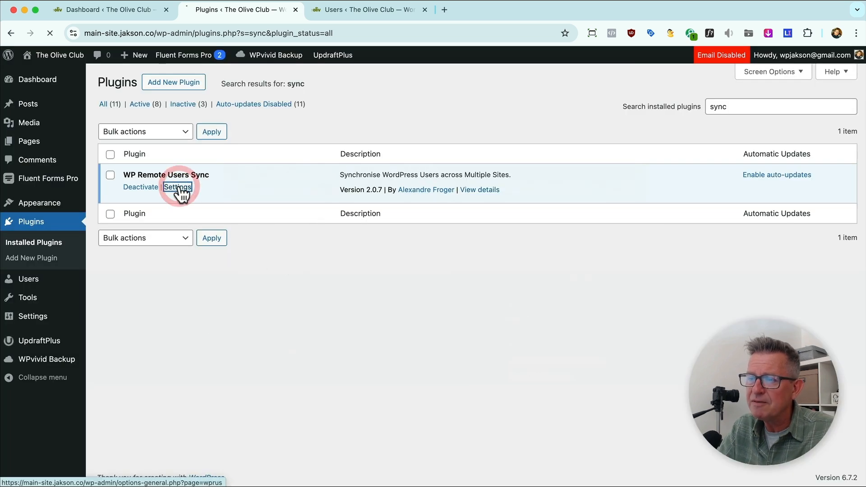
Step: In the plugin's settings, remove the community site's remote configuration and confirm with OK
click(178, 187)
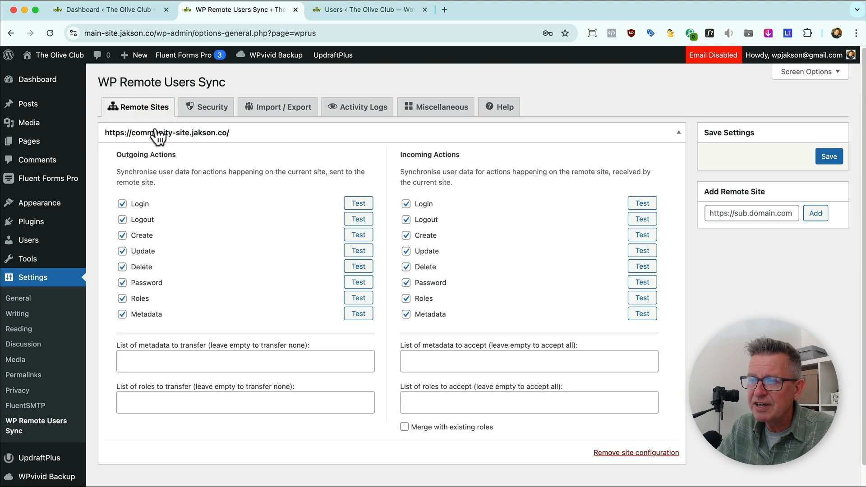
click(678, 133)
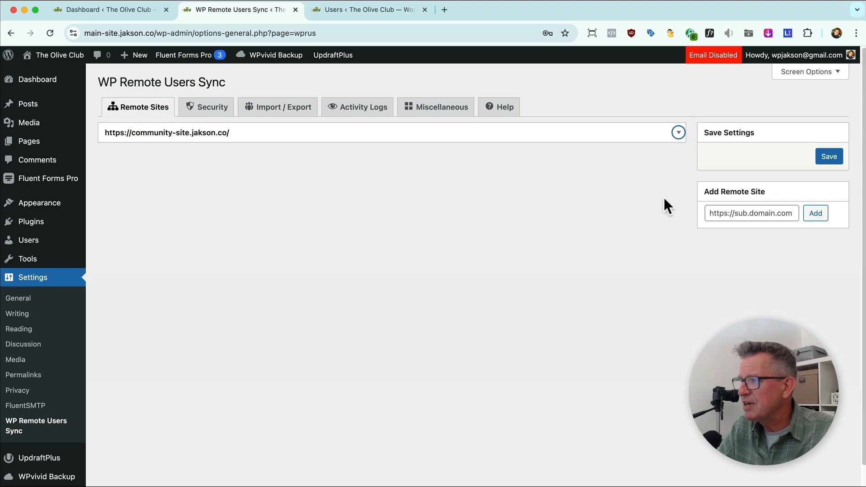
click(678, 133)
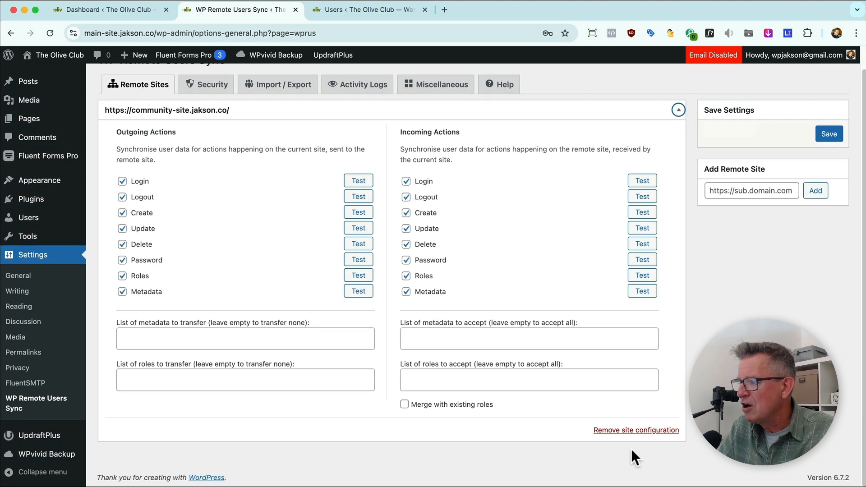
click(636, 430)
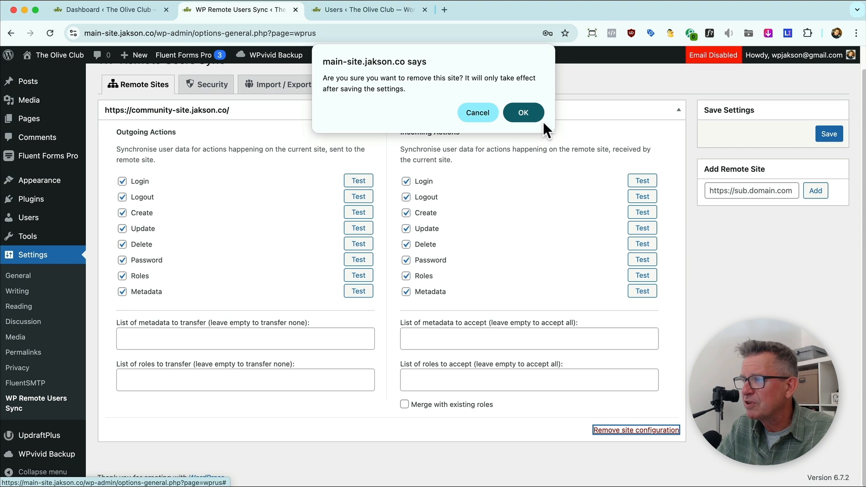
click(522, 112)
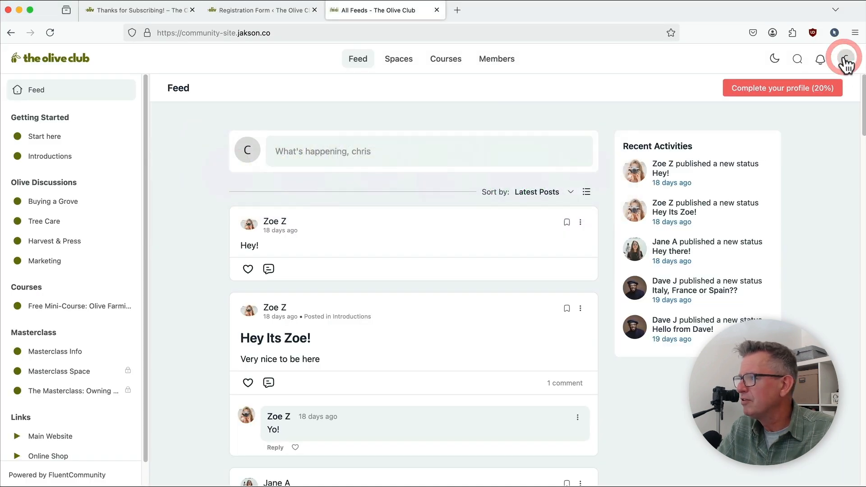
Step: Log subscriber chris out everywhere on the main site, then view chris's community-site profile
click(846, 59)
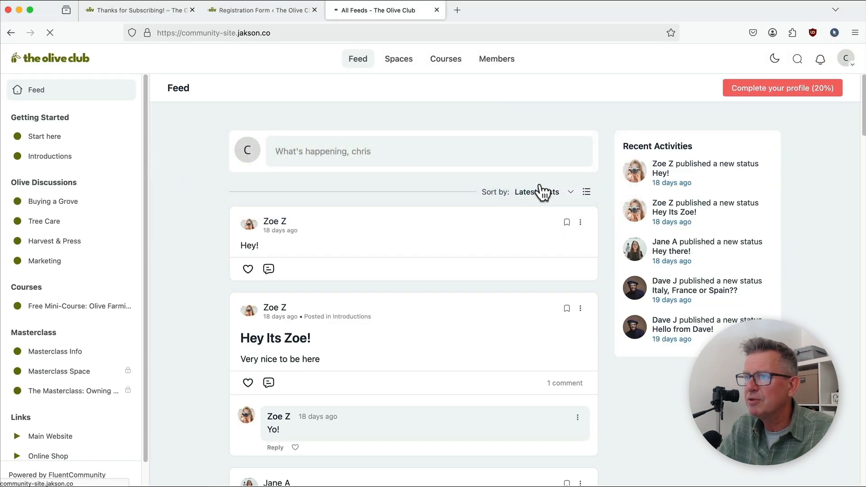
click(239, 10)
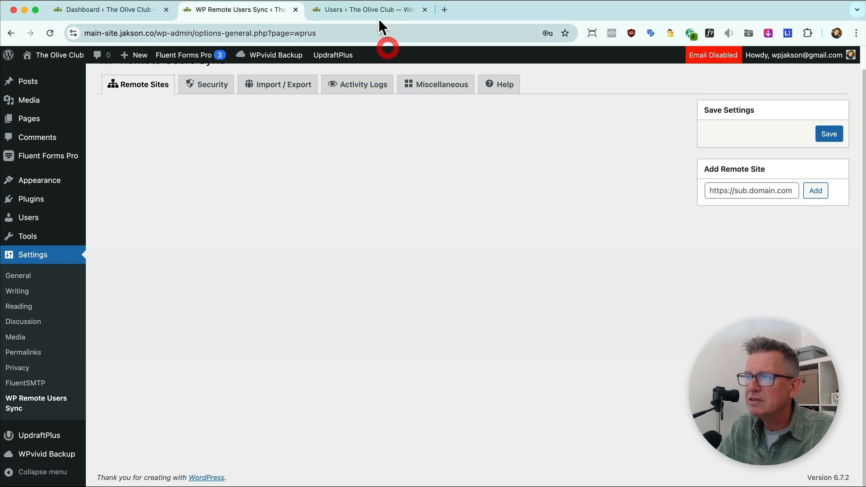
click(367, 10)
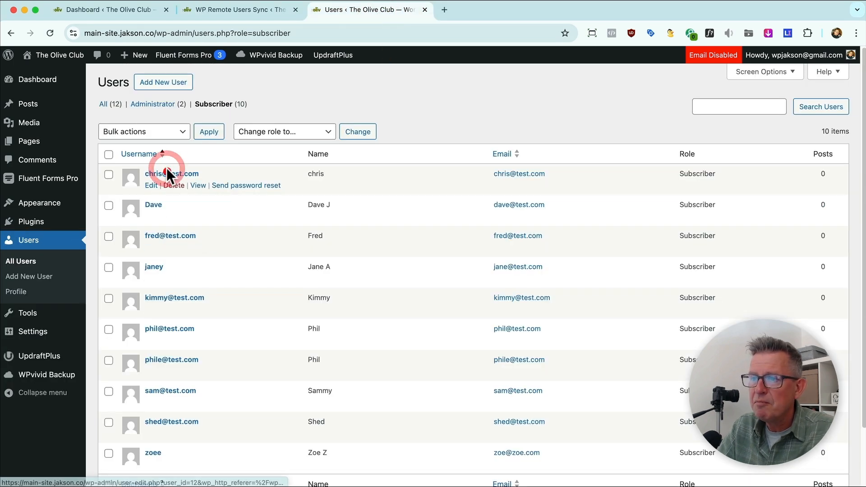
click(171, 173)
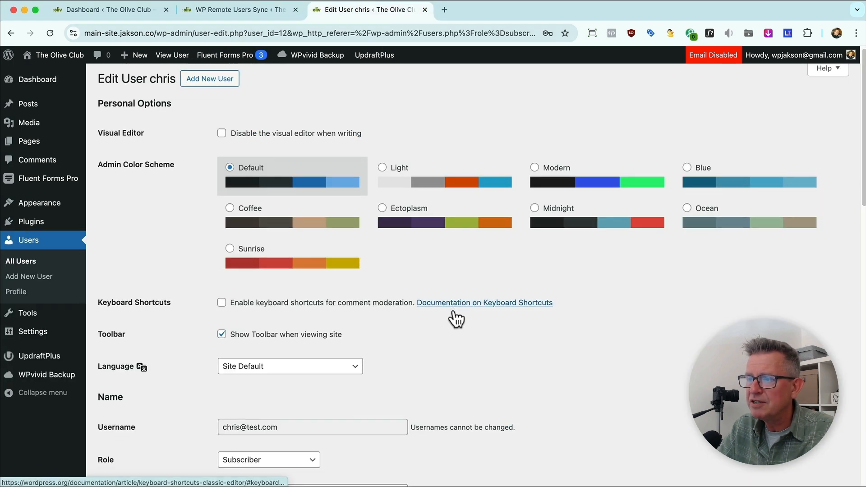
scroll(down, 3)
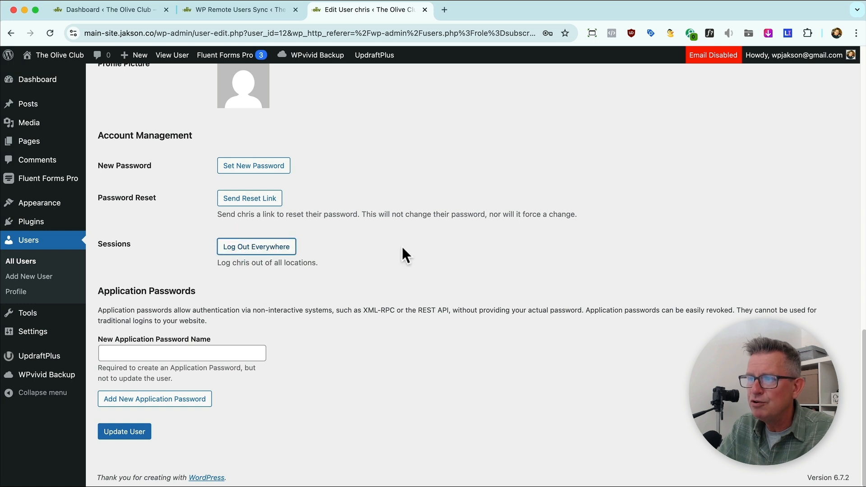
click(256, 247)
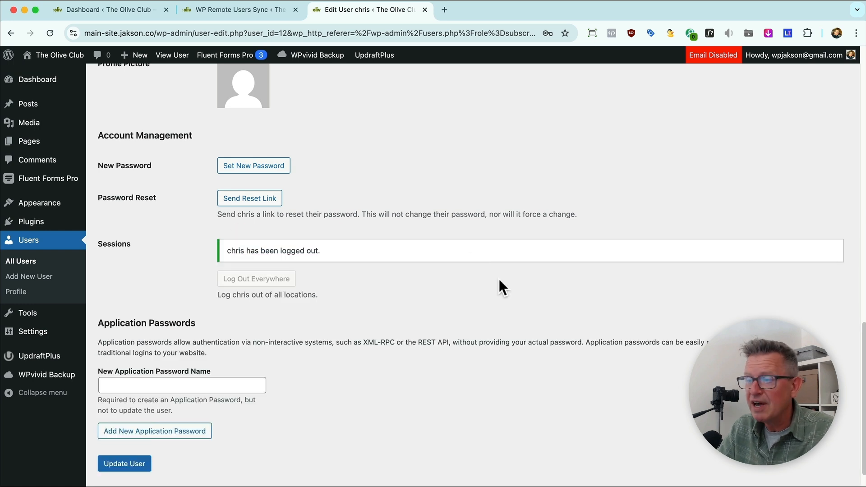
click(238, 10)
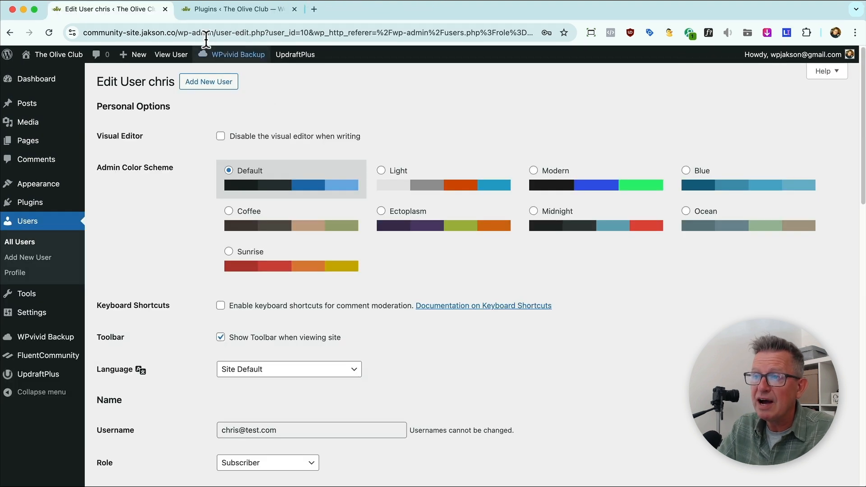
Step: Re-add the community site URL as a remote site and tick every outgoing and incoming action
click(276, 32)
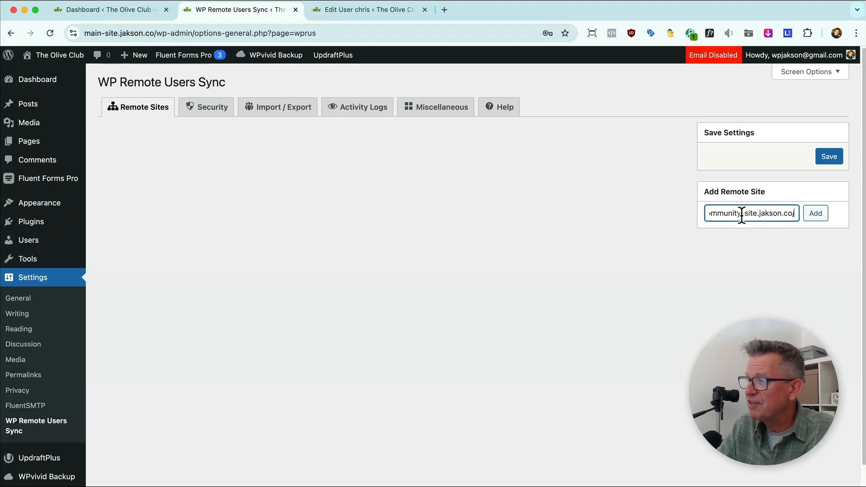
click(815, 213)
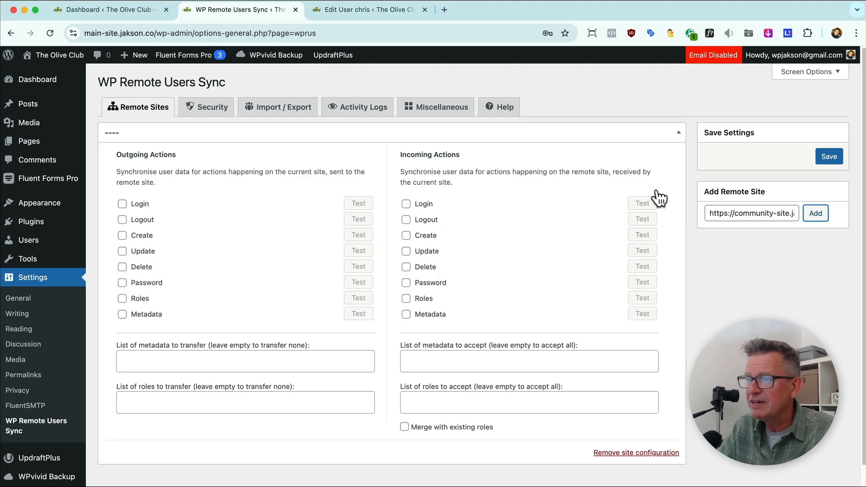
click(121, 204)
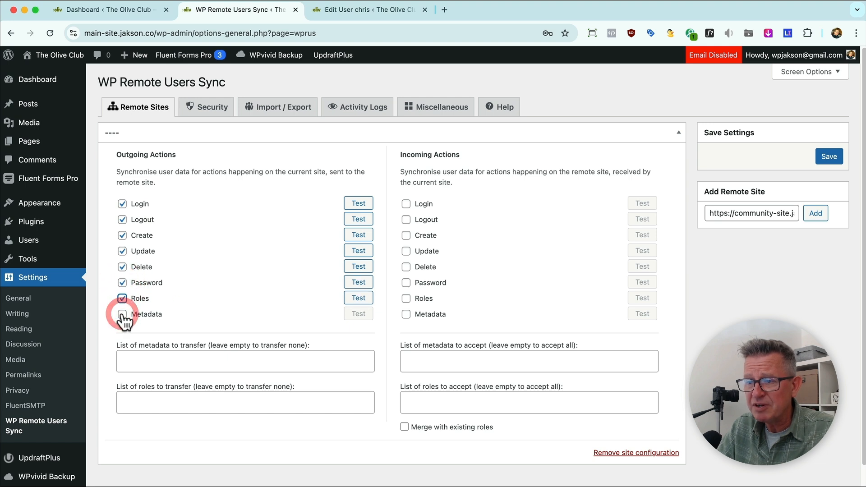
click(121, 314)
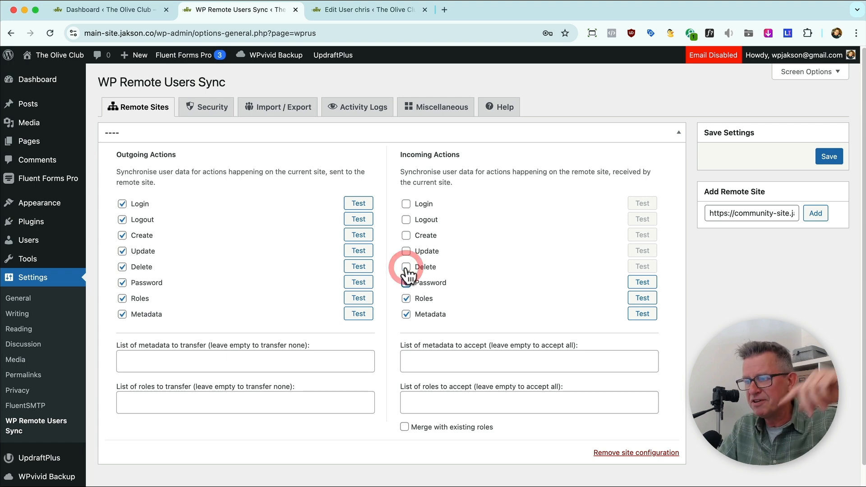
click(406, 219)
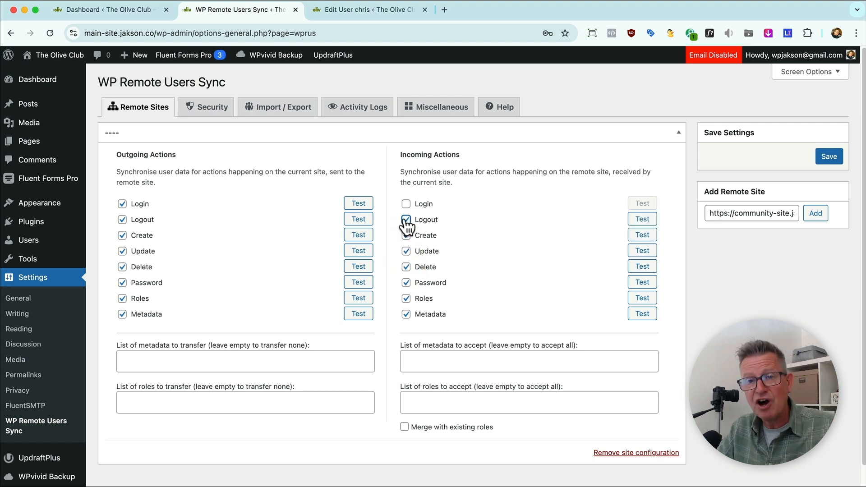
click(406, 204)
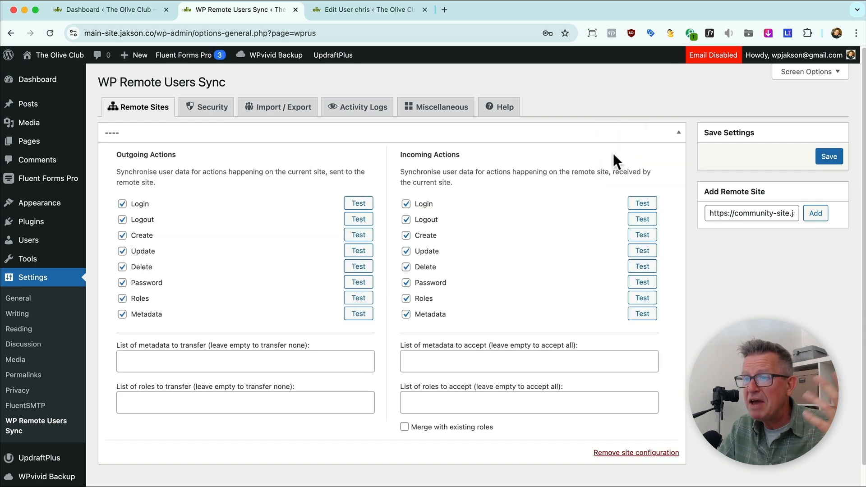
mouse_move(688, 285)
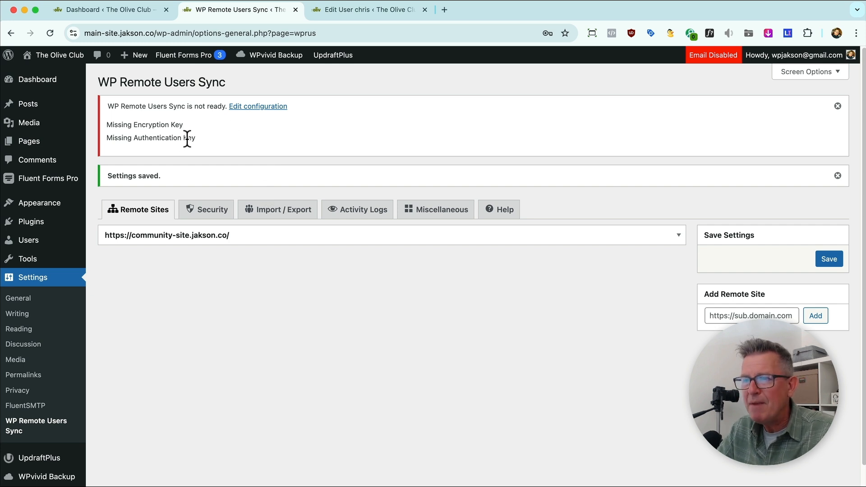
mouse_move(243, 153)
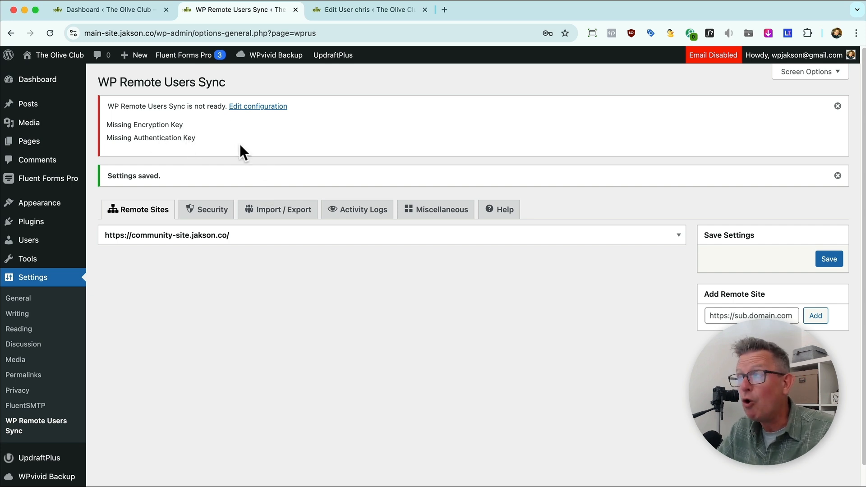
Step: On the main site's Security tab, enter the same random string as Action Encryption and Signature Keys, then save
click(211, 209)
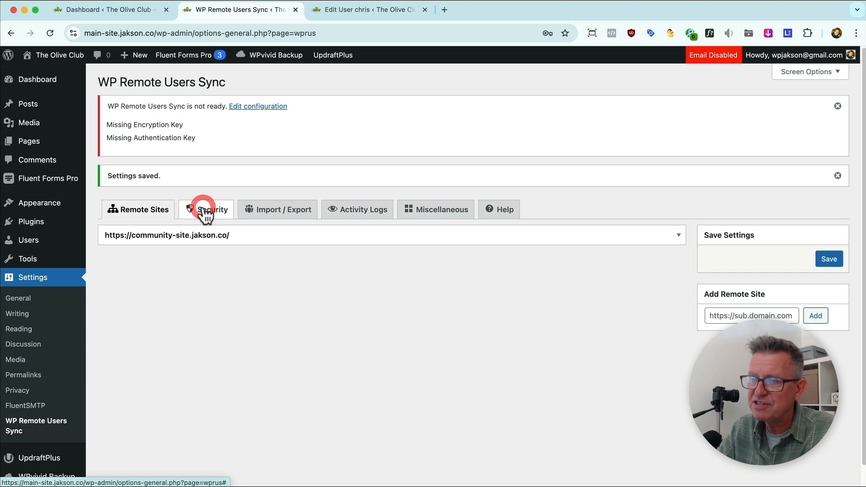
click(211, 210)
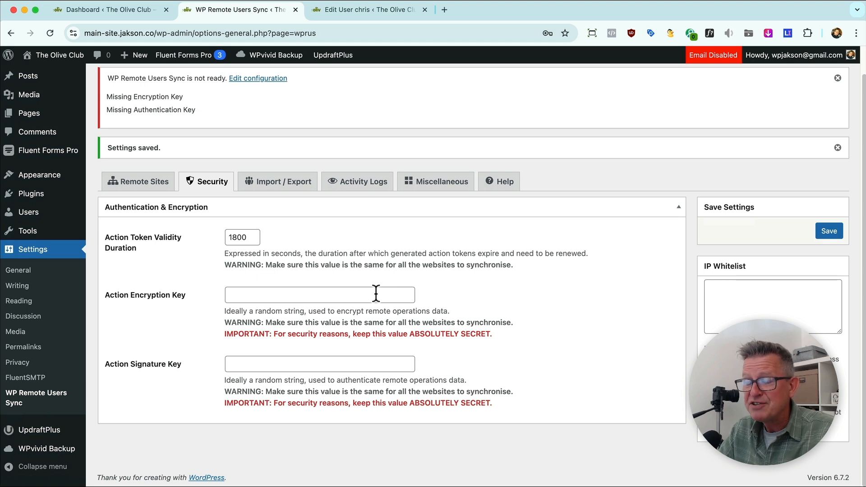
mouse_move(314, 439)
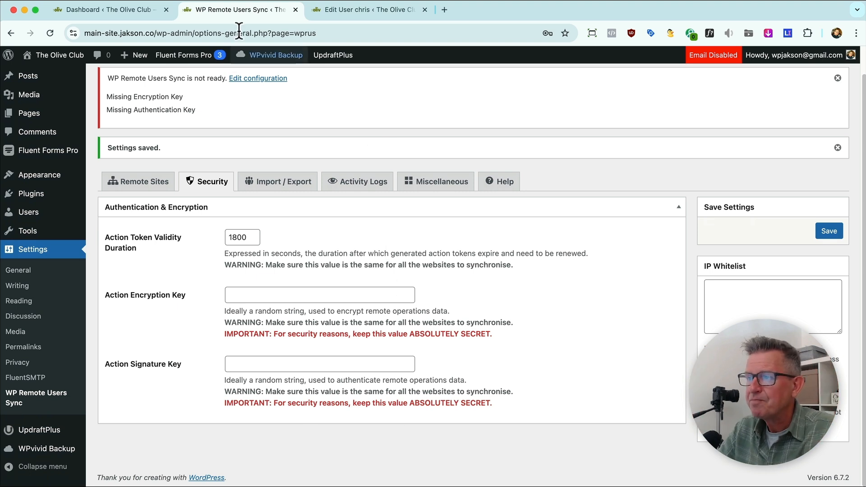
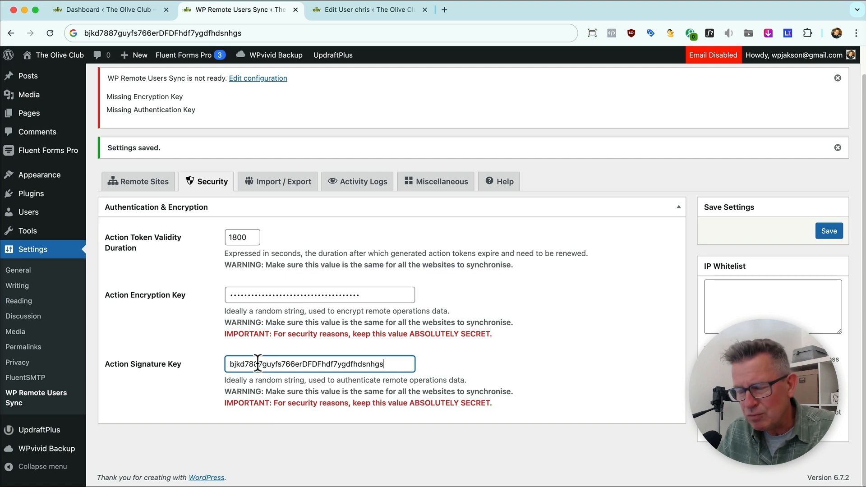
click(829, 231)
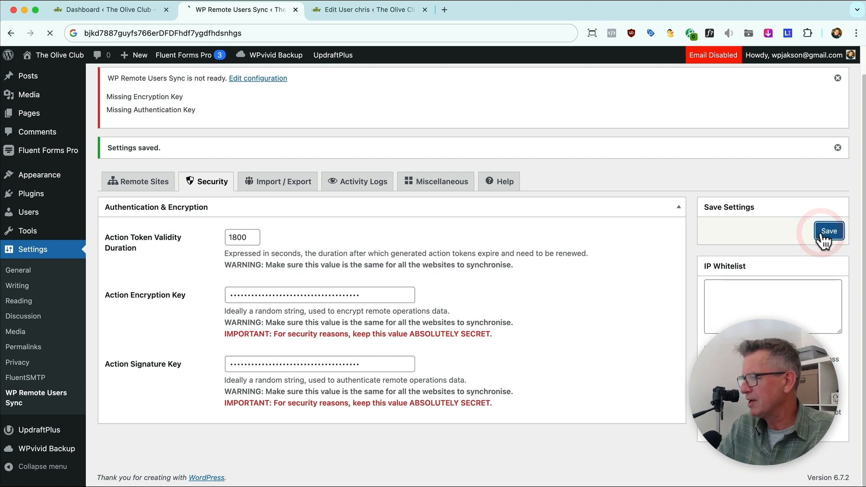
click(829, 231)
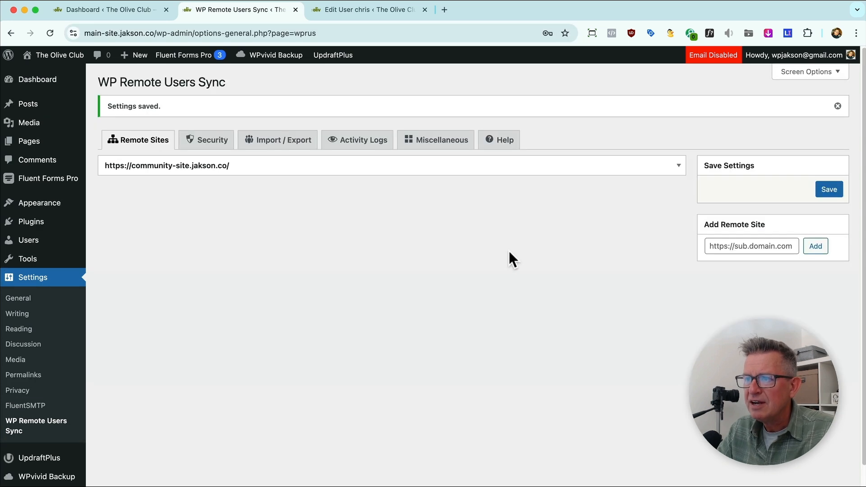
Step: Open the community site's WP Remote Users Sync settings from its Plugins list
click(212, 165)
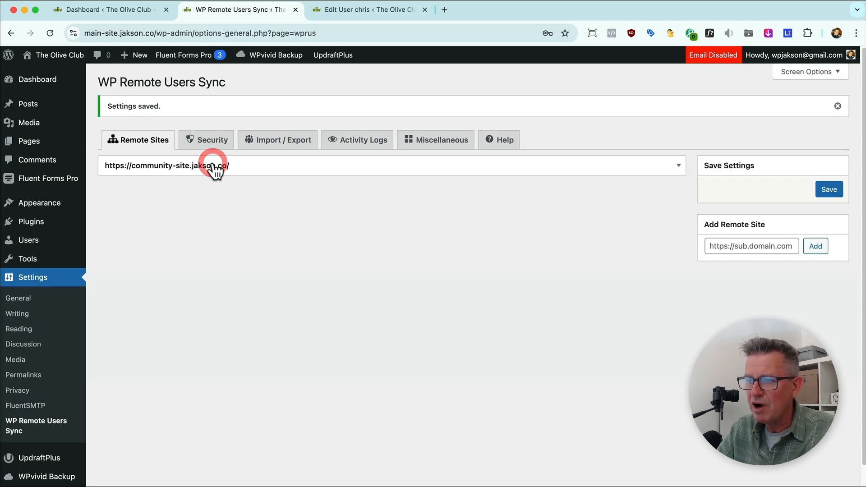
click(212, 139)
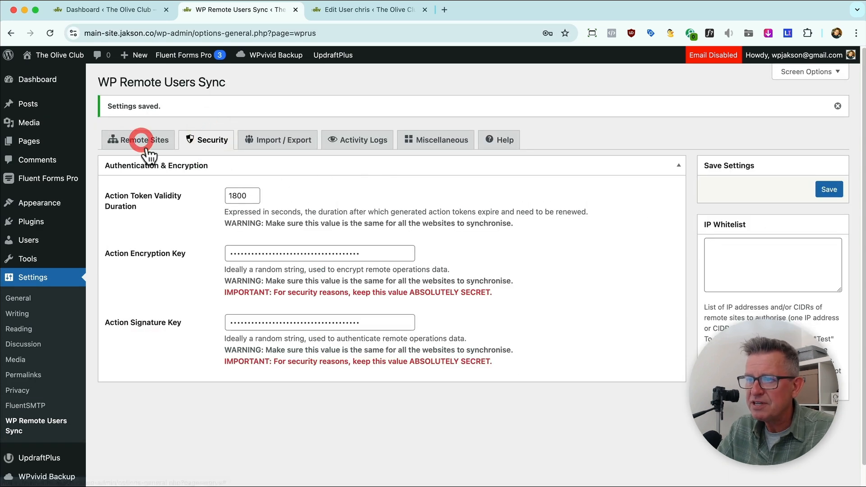
click(365, 10)
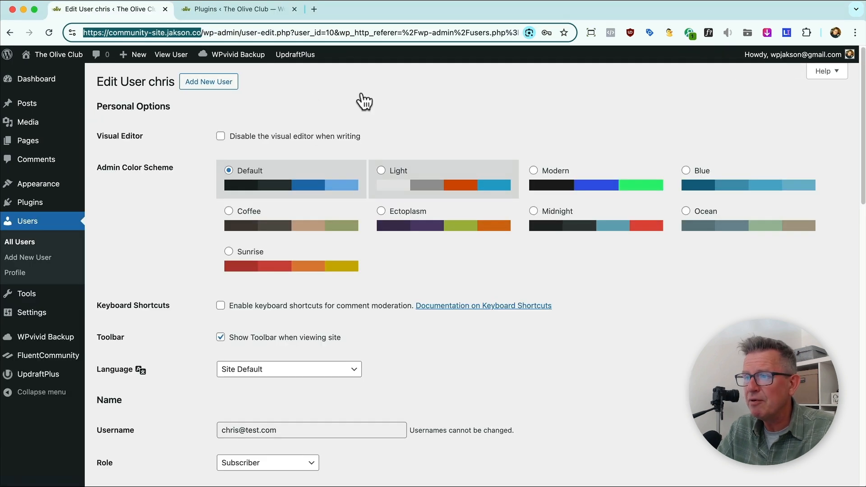
click(239, 9)
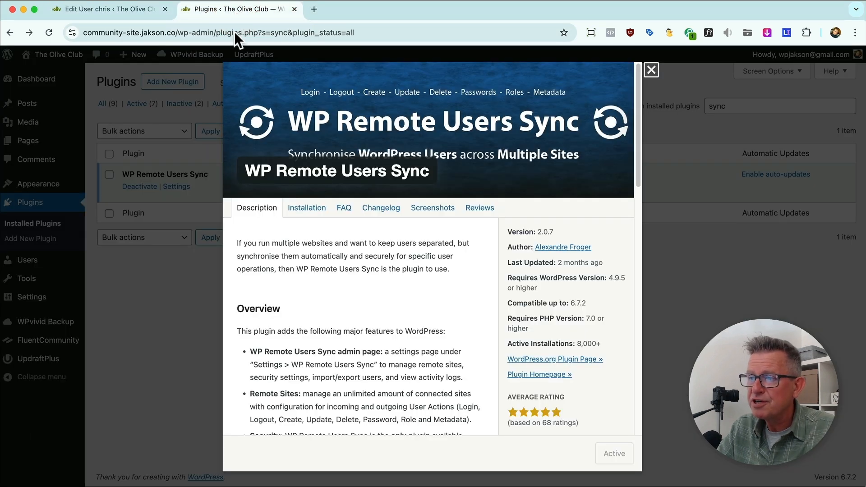
click(651, 70)
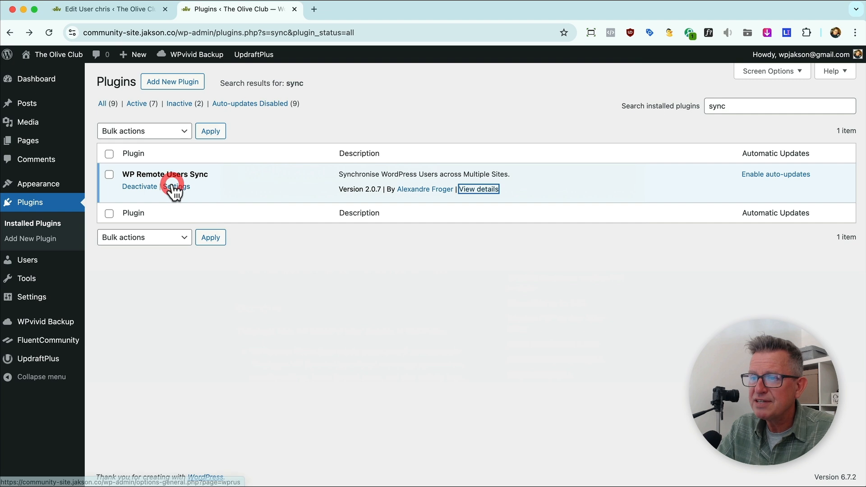
click(178, 186)
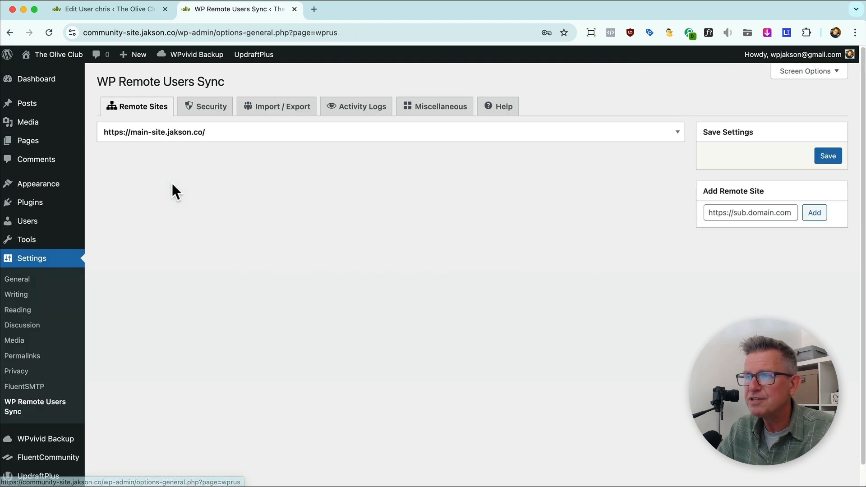
Step: Add the main site as a remote site with outgoing and incoming Roles syncing enabled
click(677, 132)
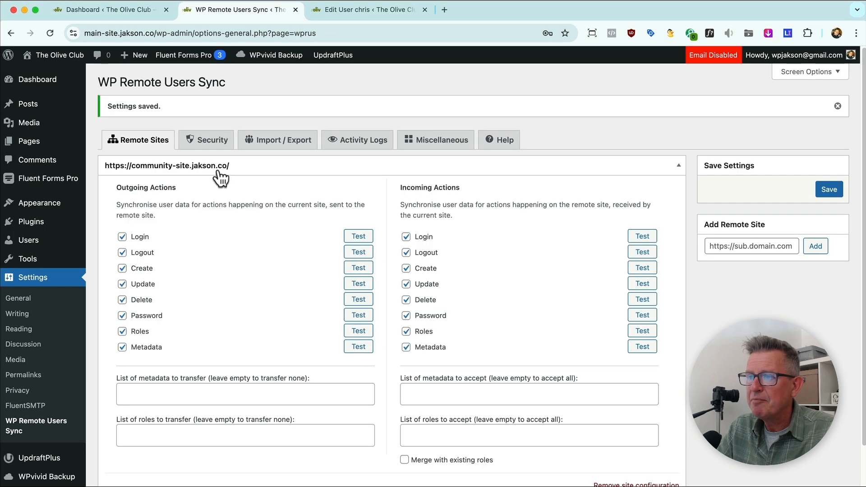
click(221, 33)
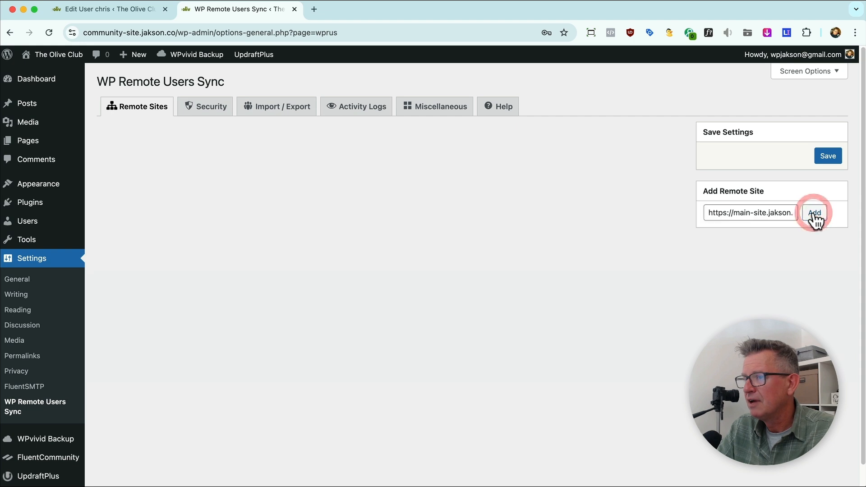
click(815, 213)
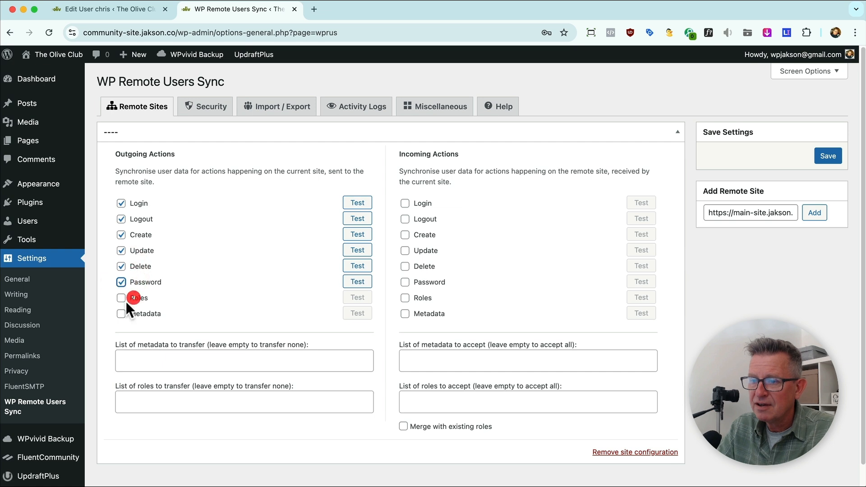
click(121, 297)
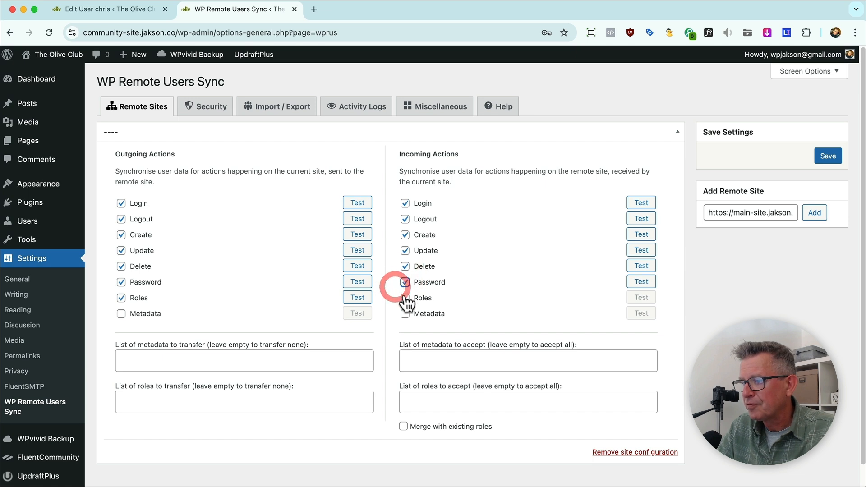
click(405, 314)
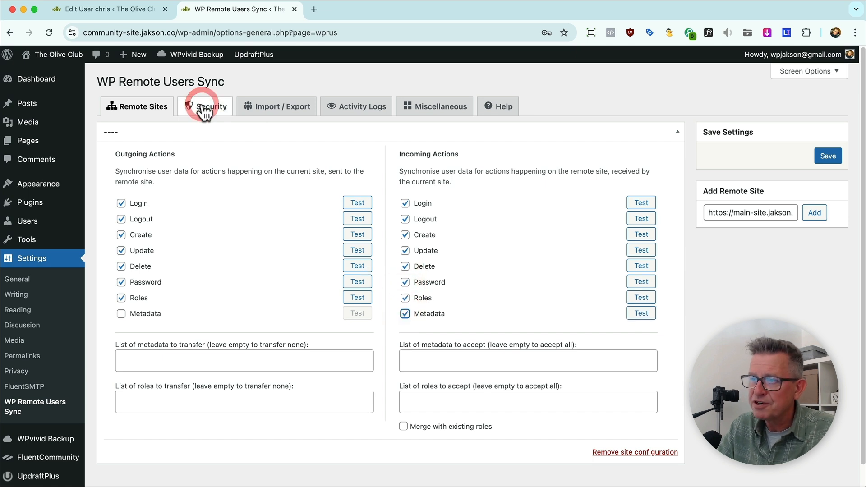
click(212, 106)
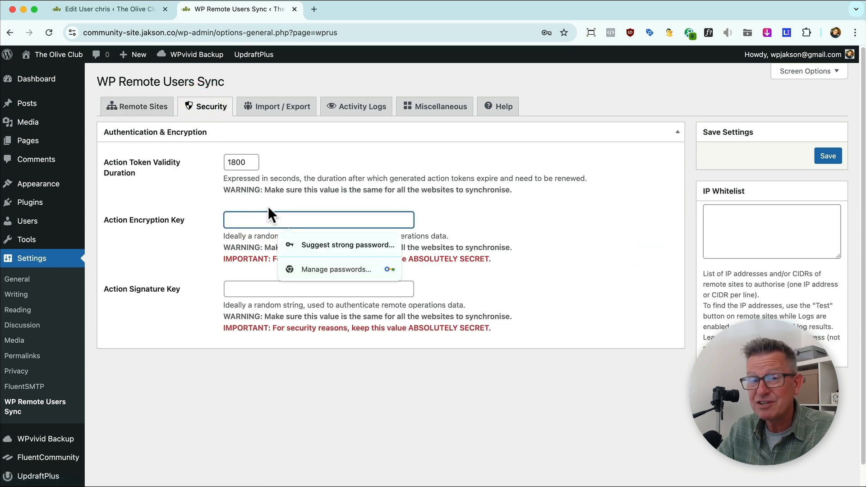
text(https://main-site.jakson.co/)
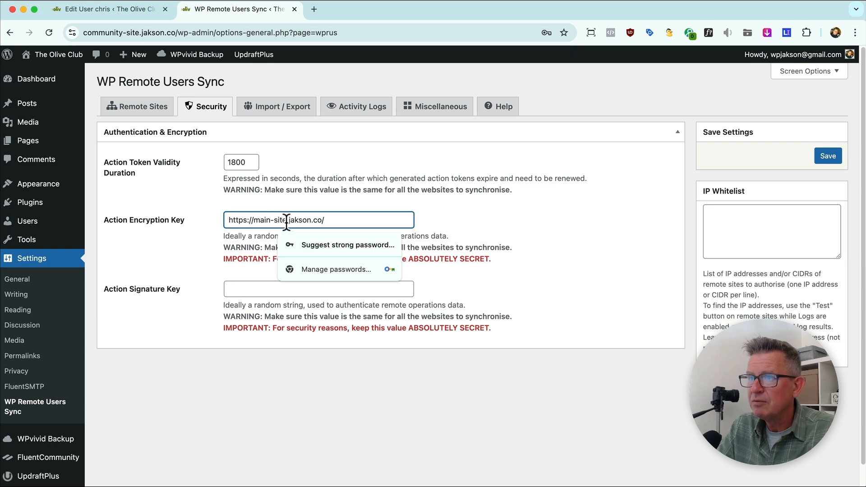
click(828, 155)
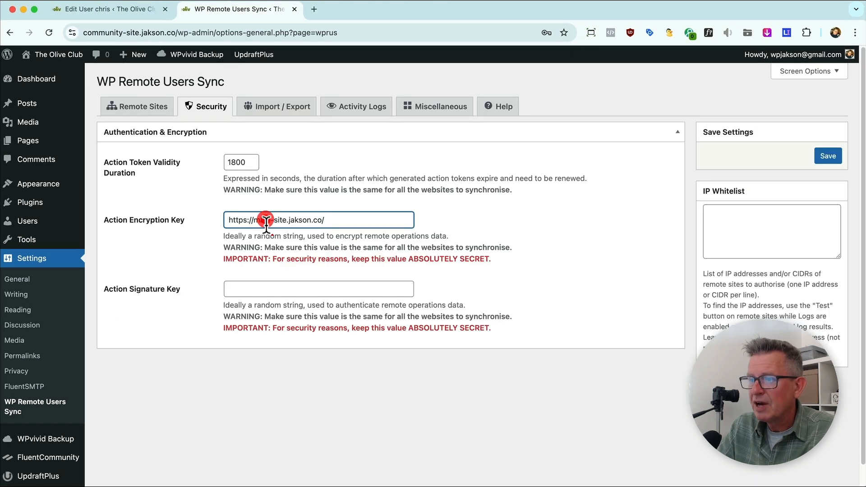
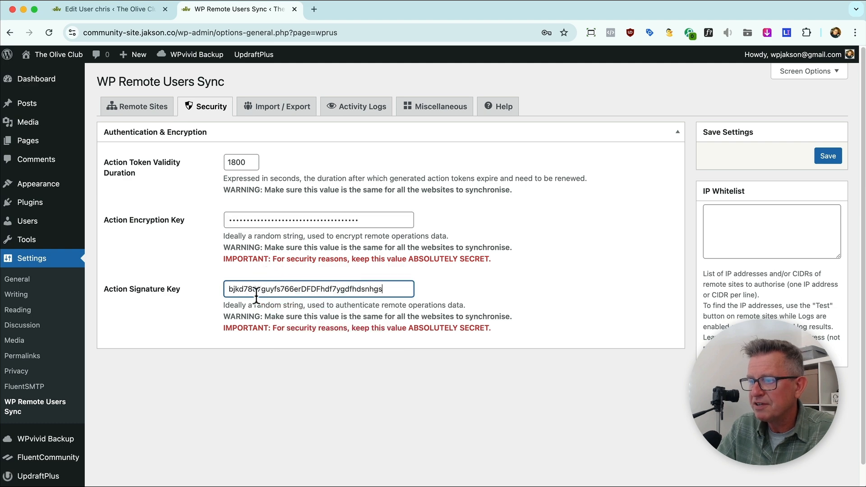
click(828, 155)
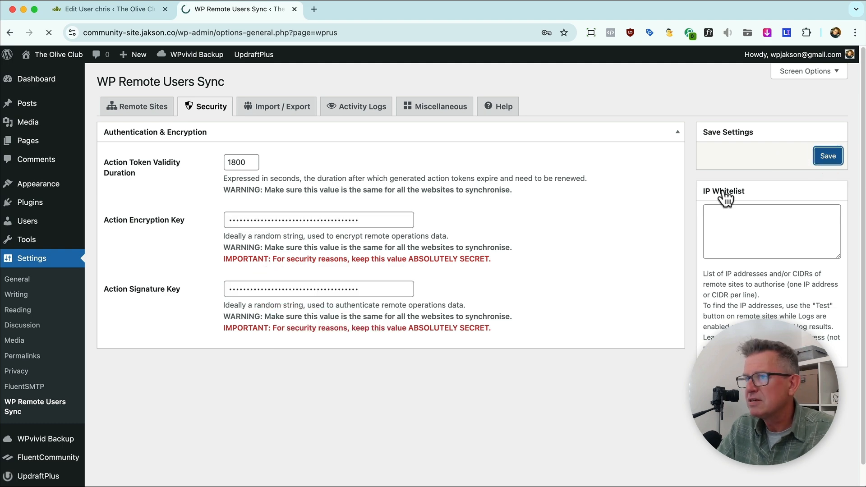
click(828, 155)
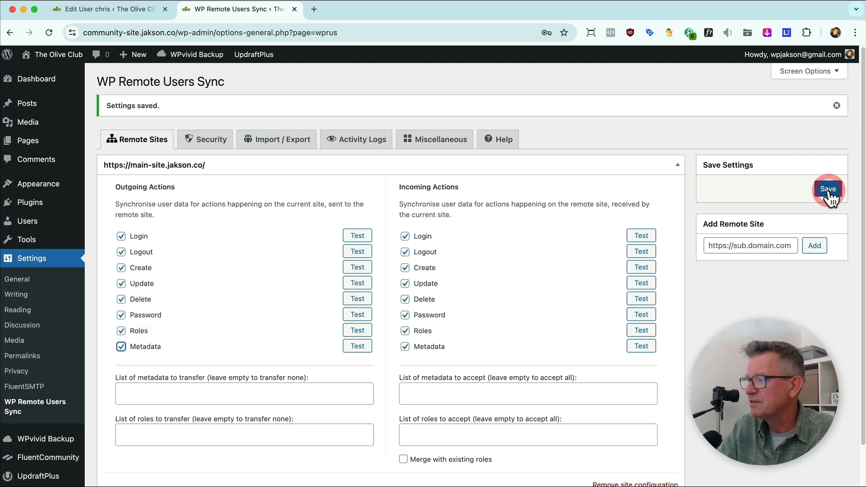
Step: Save settings and test outgoing Login, Logout and Create syncing to the community site
click(211, 140)
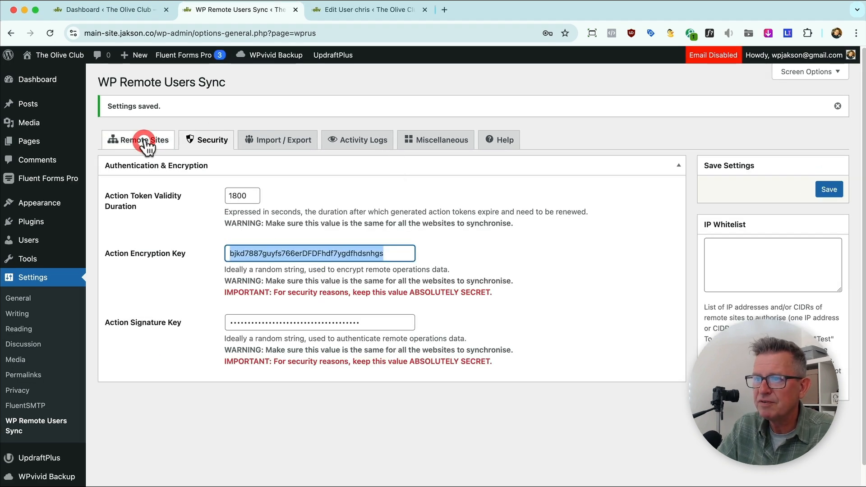
click(138, 139)
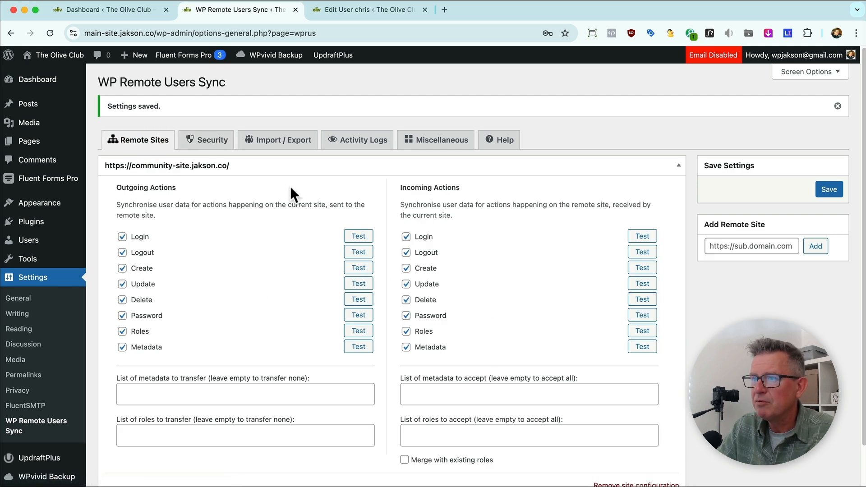
mouse_move(267, 245)
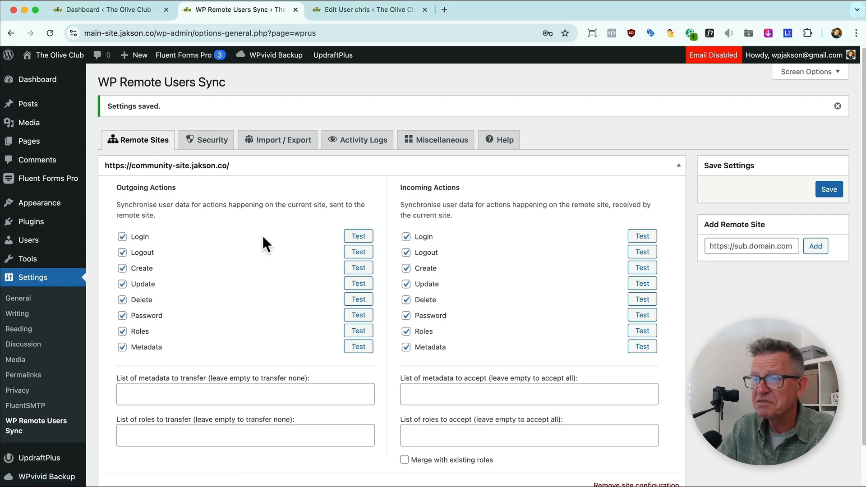
click(358, 236)
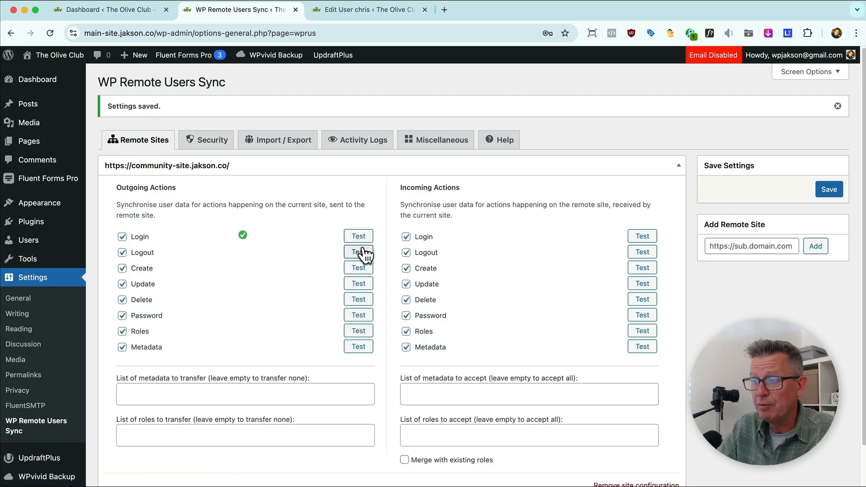
click(358, 252)
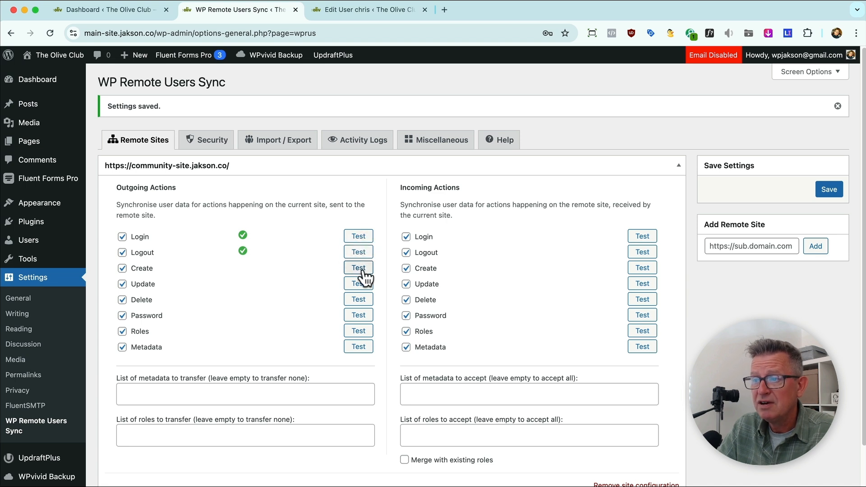
click(357, 268)
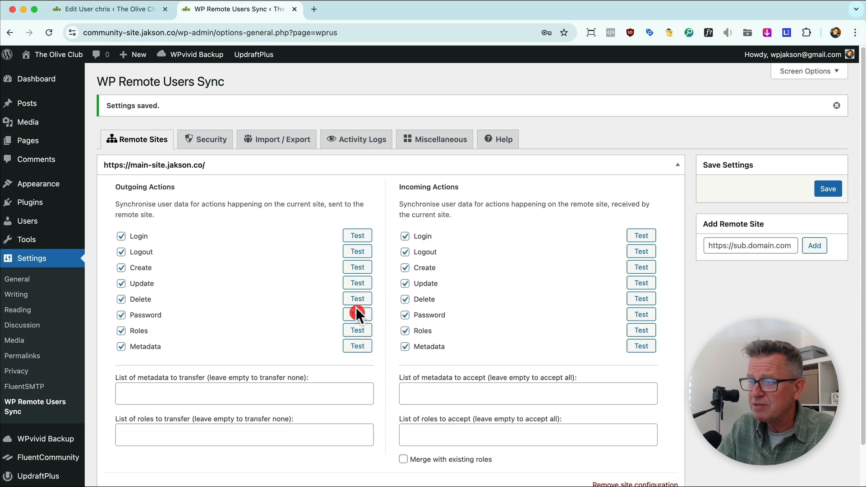
Step: Test Password and incoming Login and Delete actions, then save the community site's sync settings
click(357, 315)
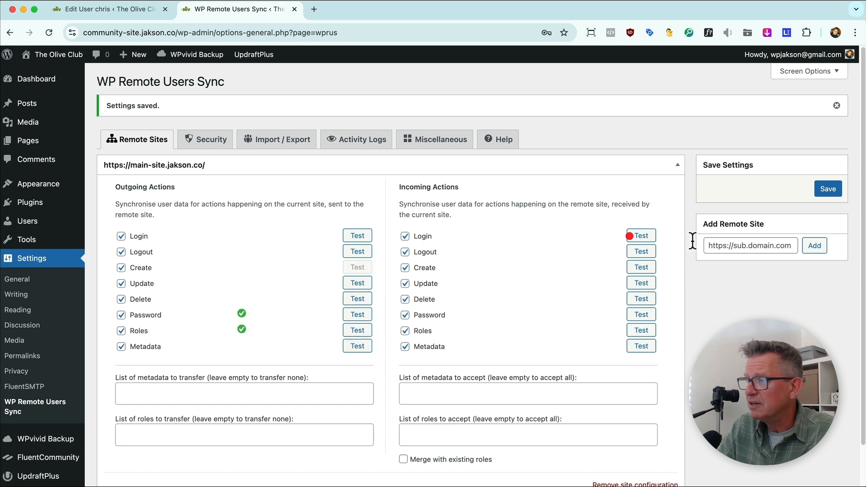
click(641, 298)
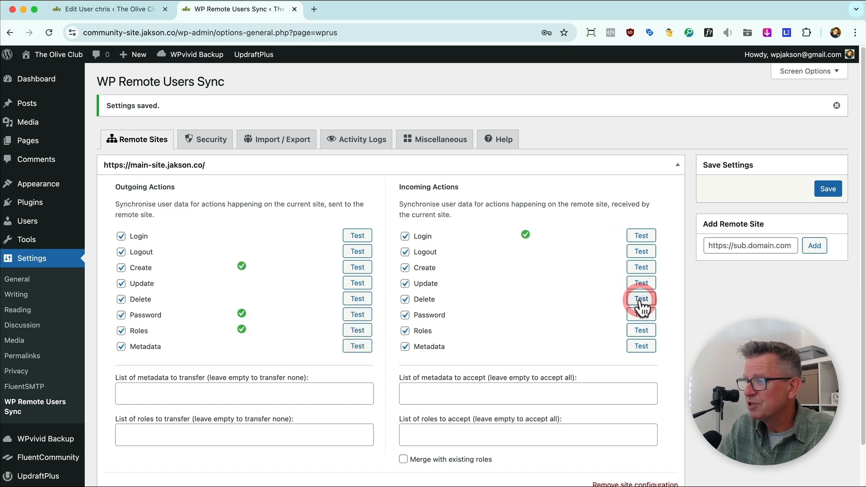
click(640, 298)
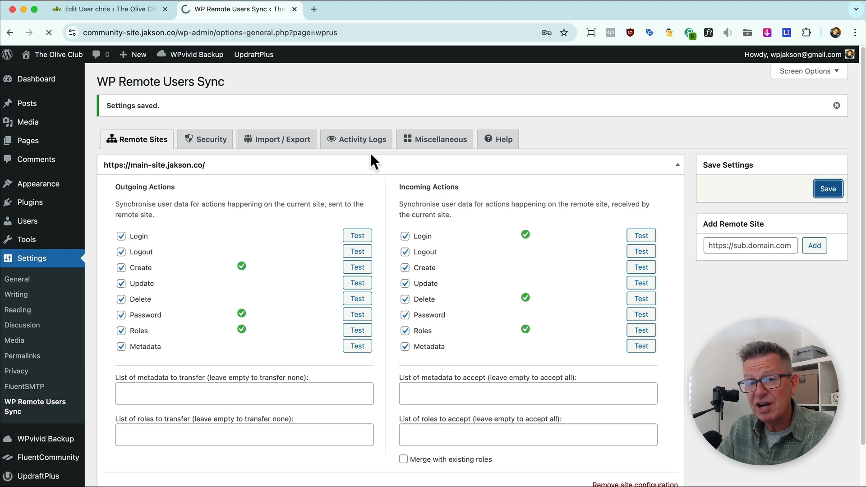
click(676, 164)
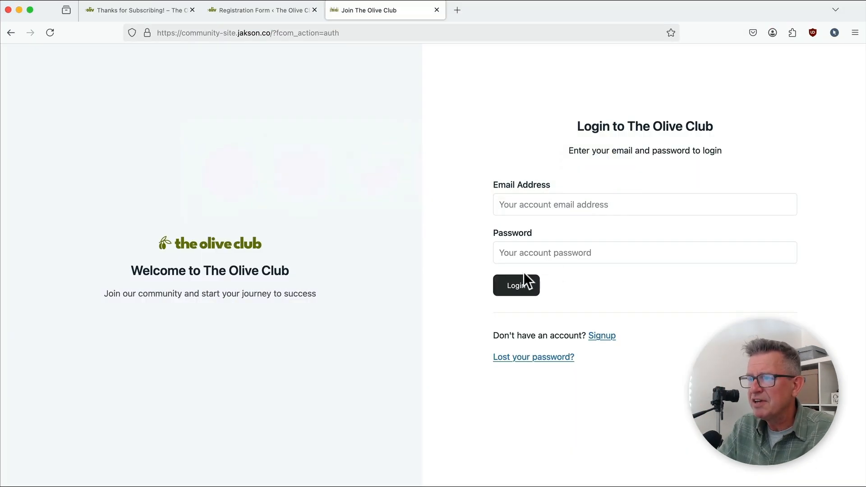
Step: Subscribe test user lair@test with a password on the main site's Subscribe page
click(138, 10)
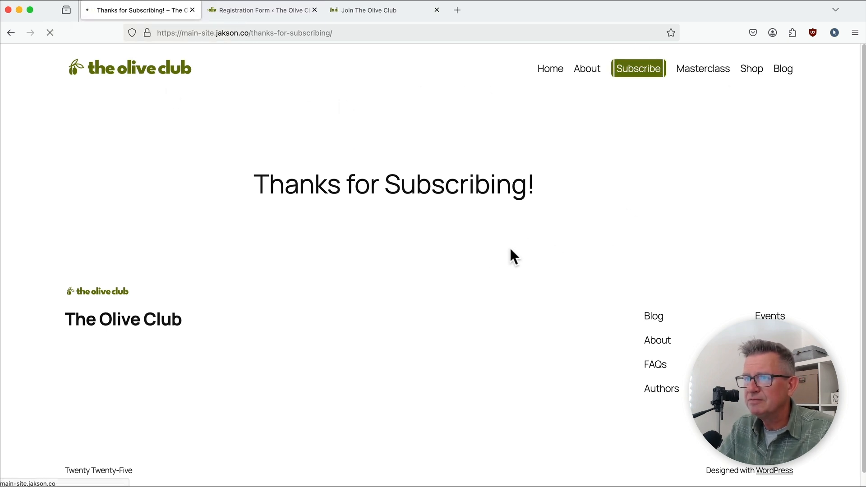
click(638, 68)
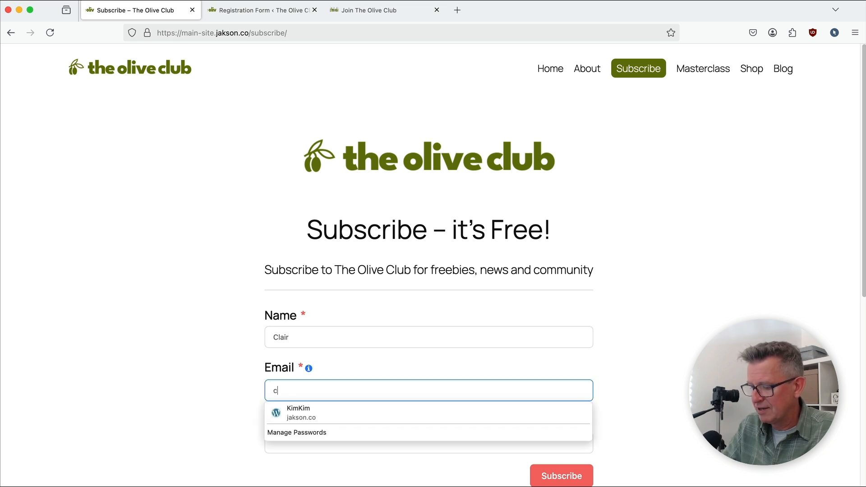
text(lair@test.com)
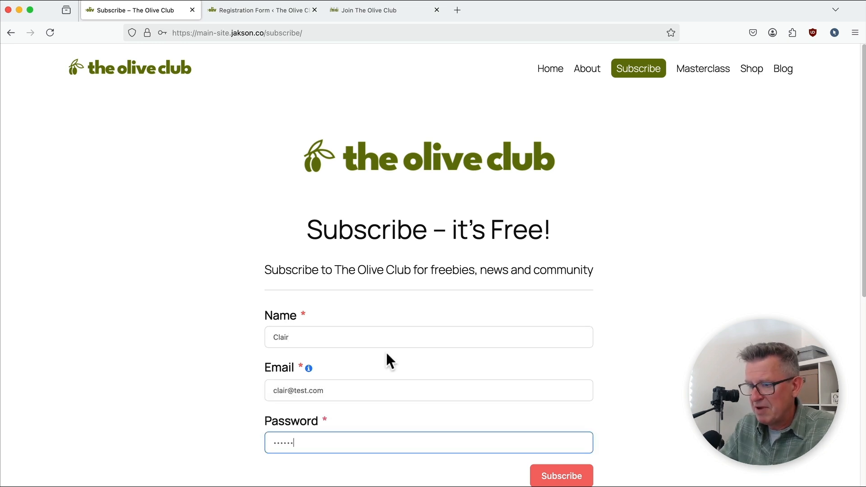
click(561, 475)
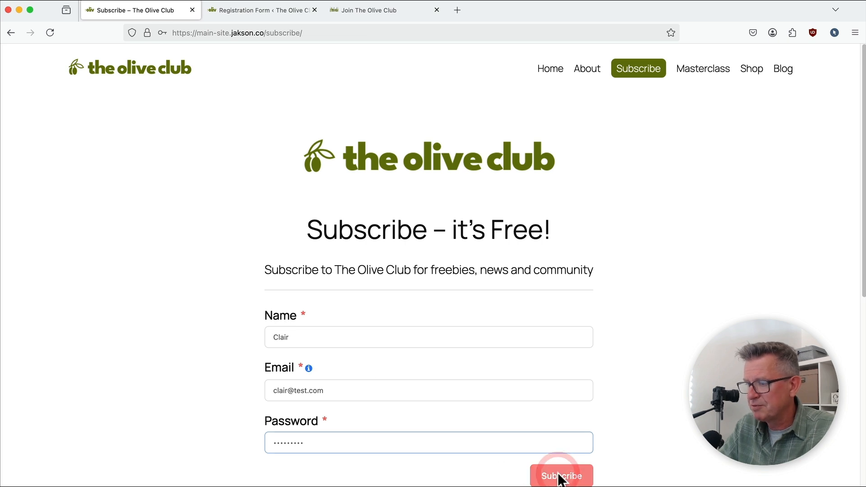
click(561, 476)
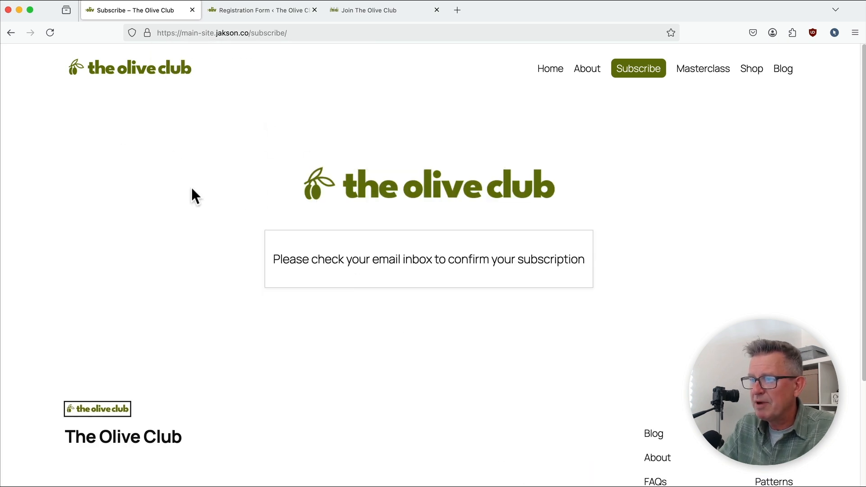
click(240, 10)
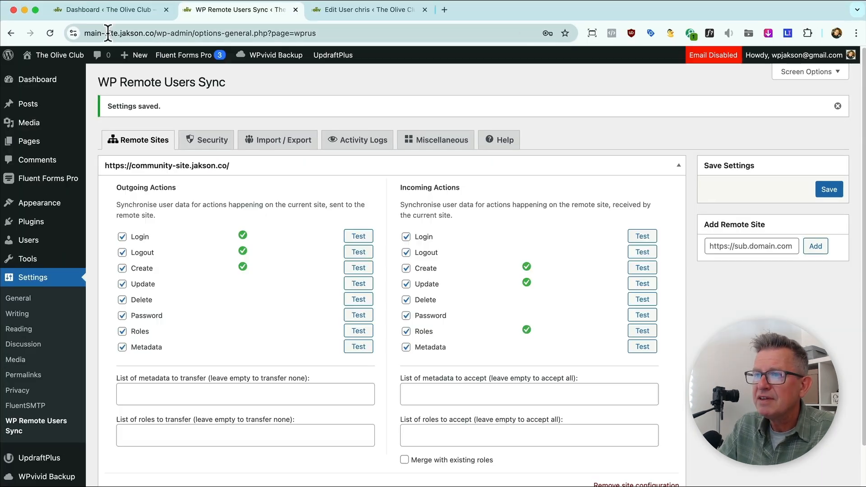
mouse_move(83, 434)
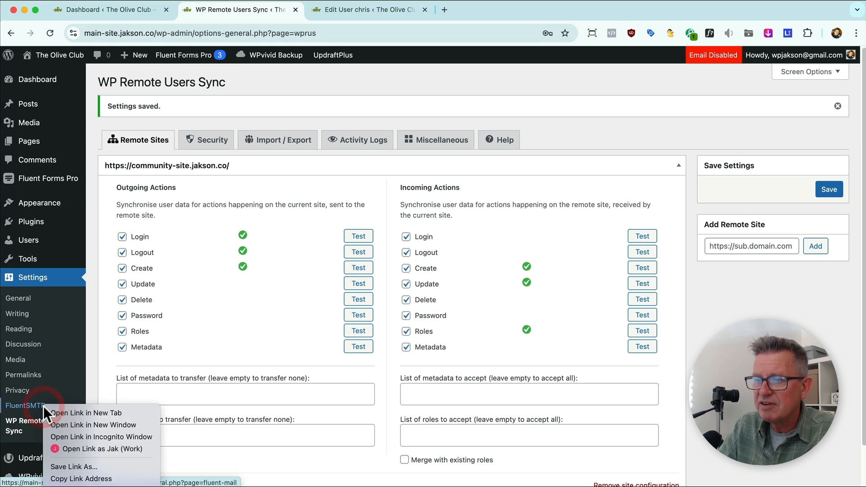
Step: Open the latest FluentSMTP email log entry and copy its Confirm Submission link
click(85, 413)
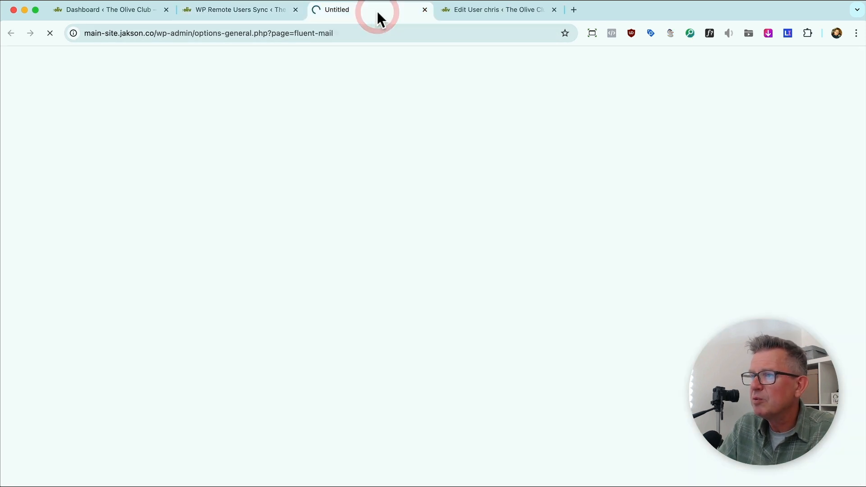
click(321, 80)
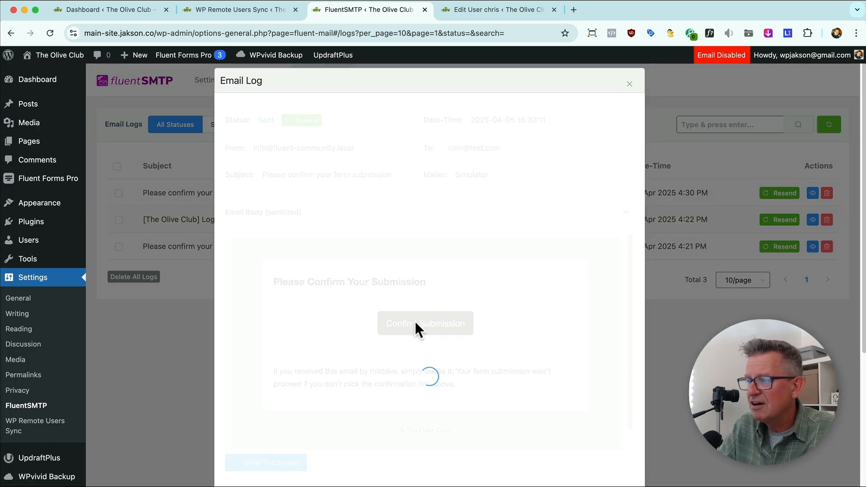
right_click(426, 323)
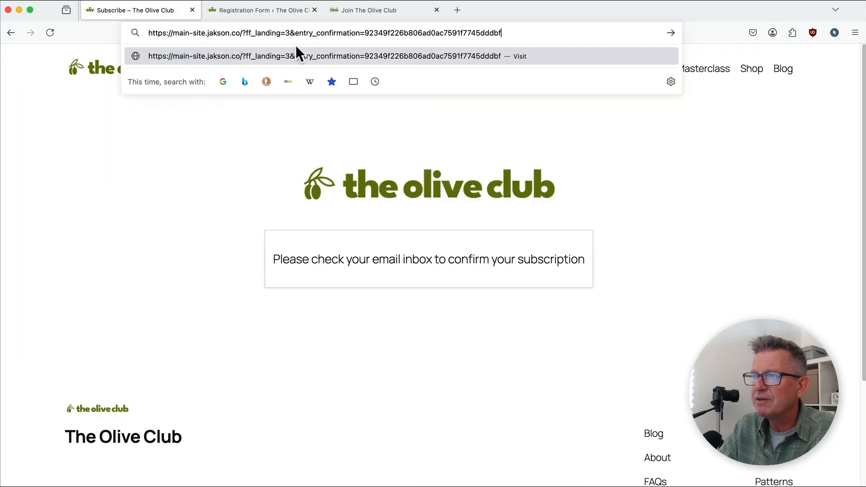
mouse_move(365, 10)
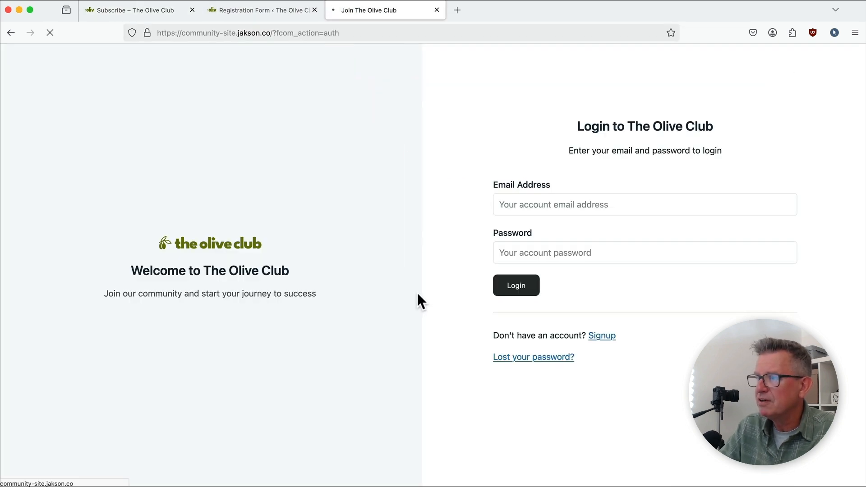
mouse_move(602, 335)
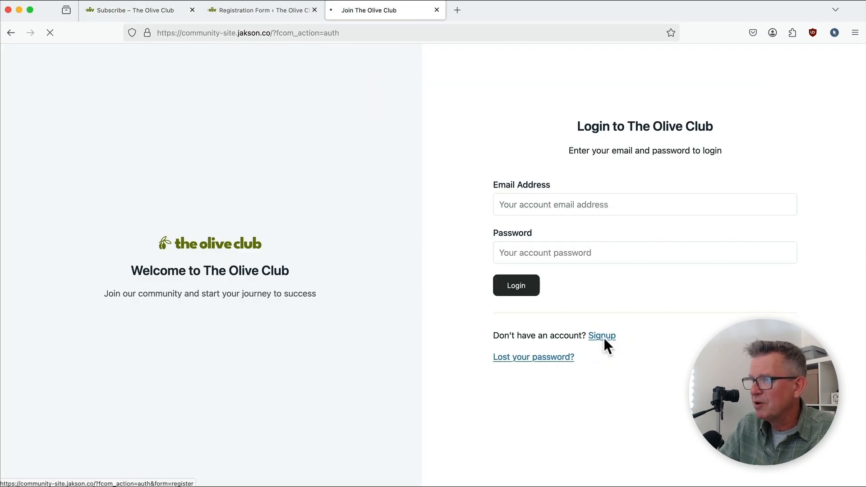
Step: Visit the pasted confirmation link to reach Thanks for Subscribing, then return to the community sign-up form
click(601, 335)
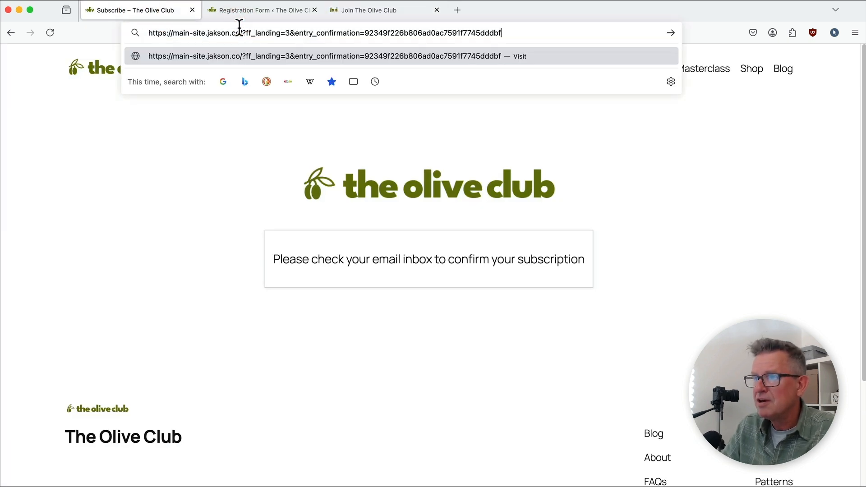
key(Return)
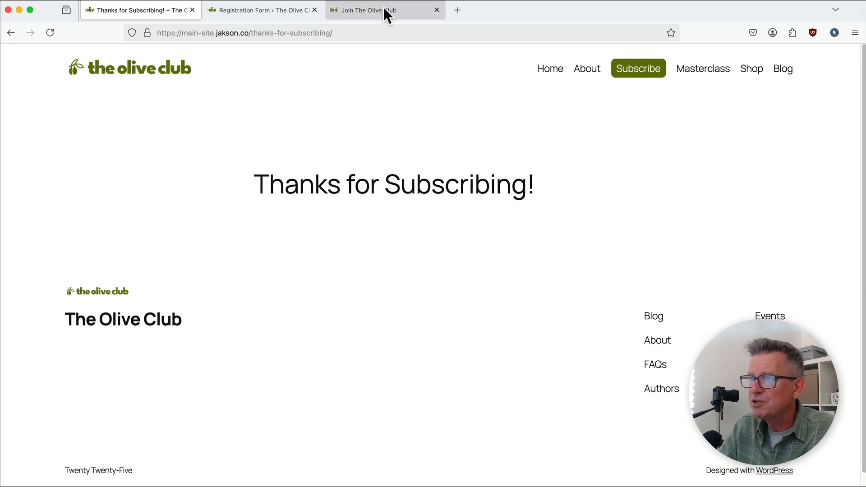
click(362, 10)
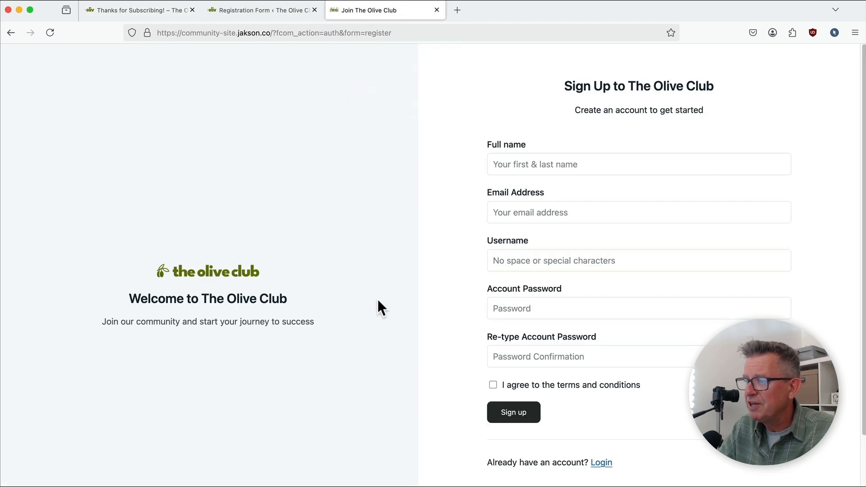